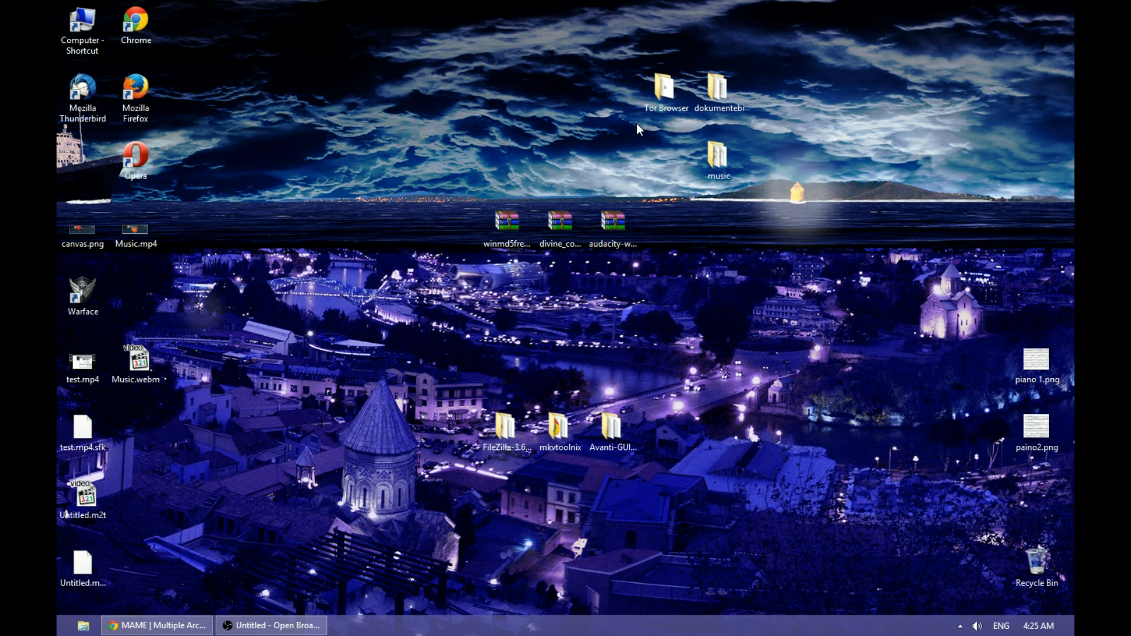
{"action": "mouse_move", "coordinate": [626, 139]}
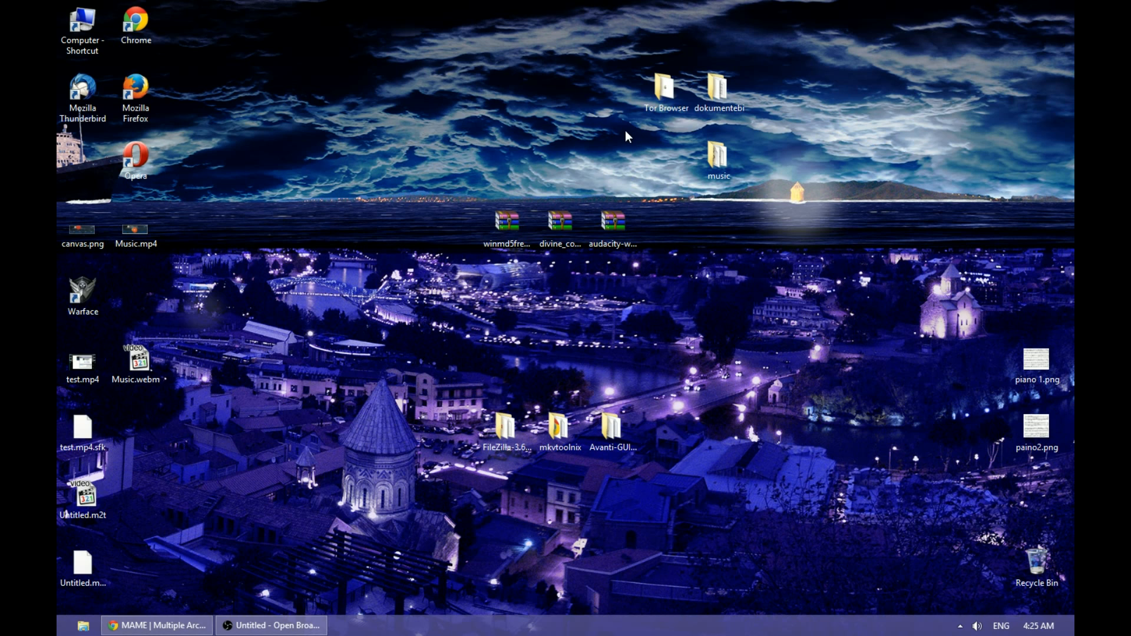
{"action": "mouse_move", "coordinate": [288, 336]}
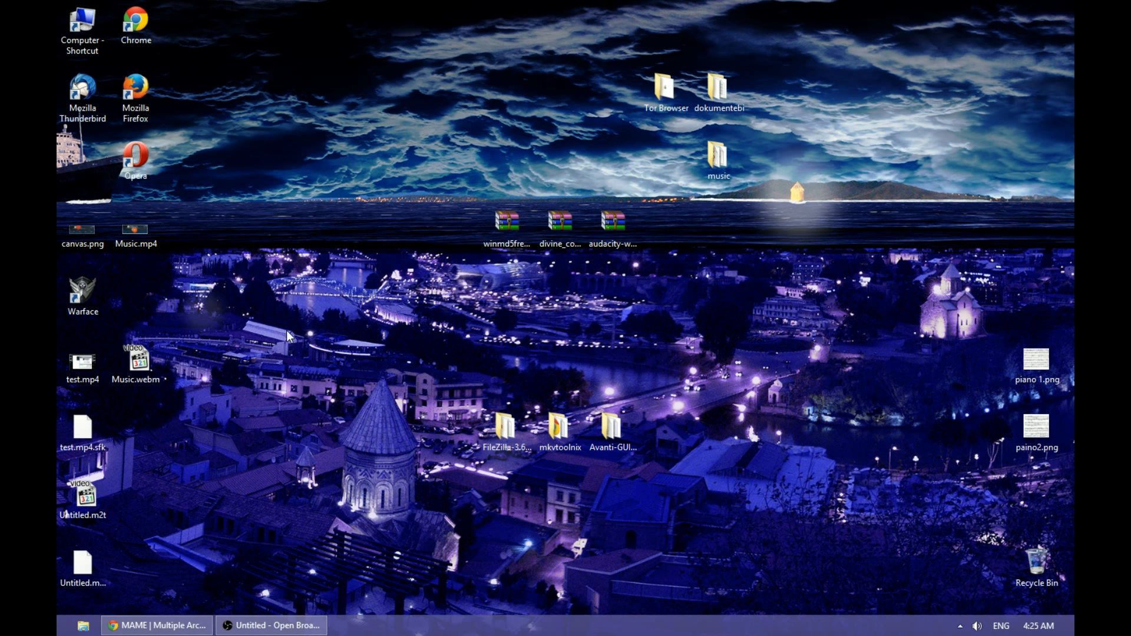
{"action": "mouse_move", "coordinate": [254, 476]}
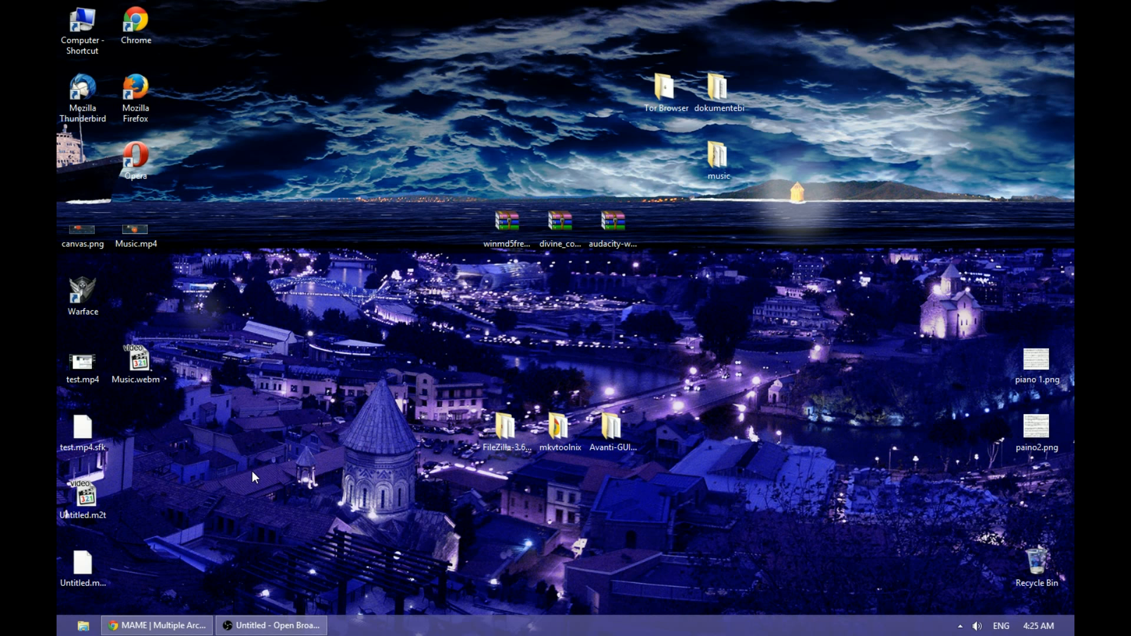
Navigate from mamedev.org to the MAME 0.149 Latest Release download page.
{"action": "left_click", "coordinate": [156, 626]}
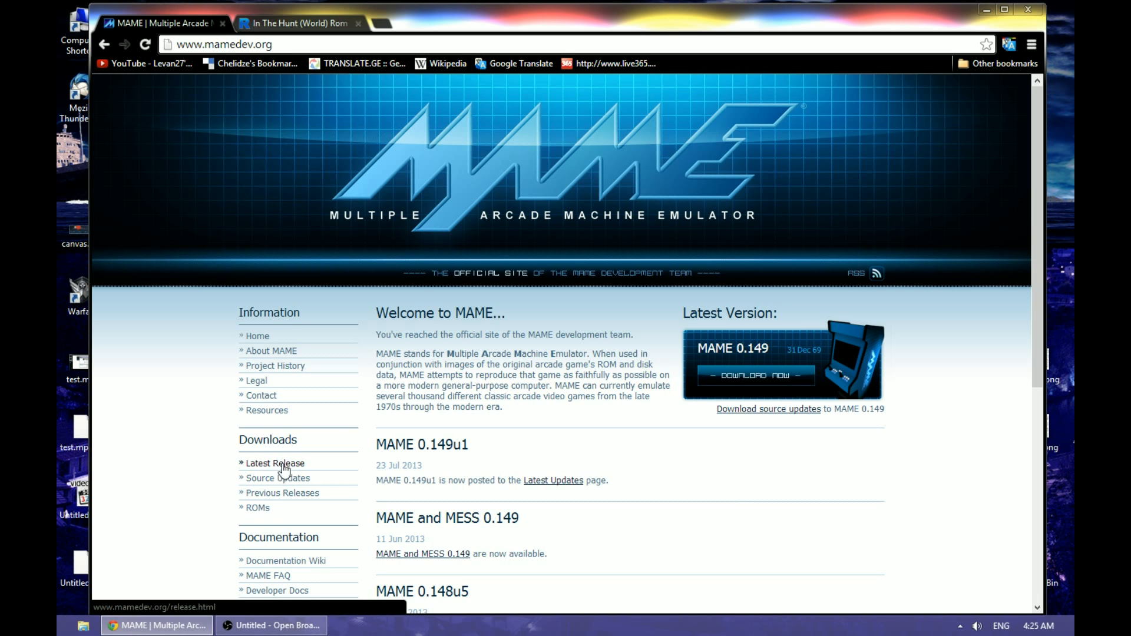
{"action": "left_click", "coordinate": [275, 463]}
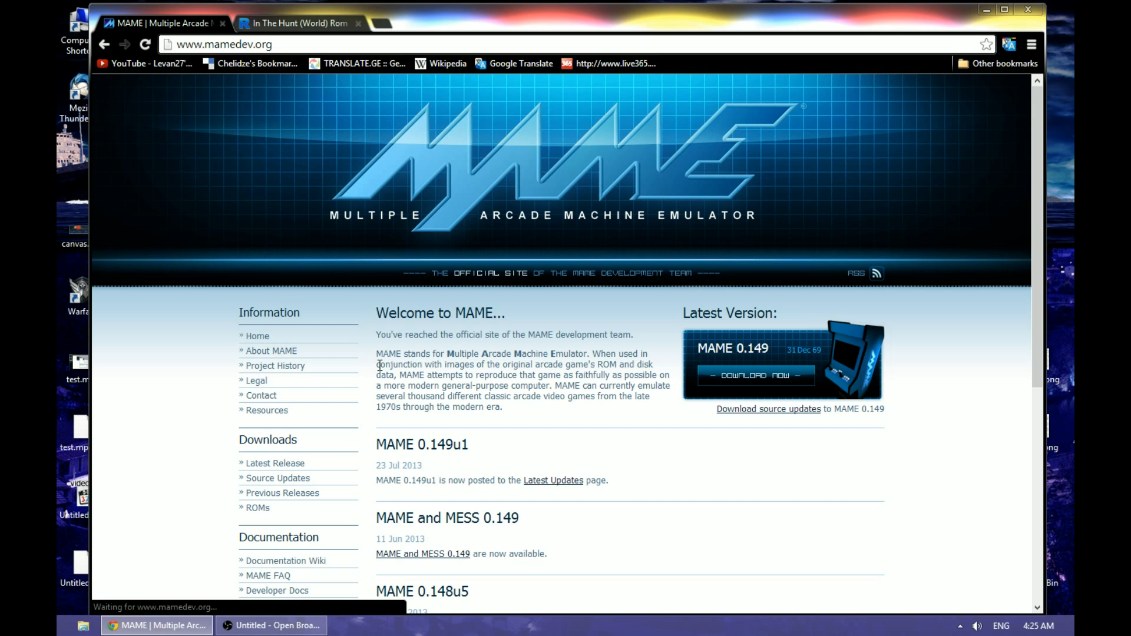
{"action": "mouse_move", "coordinate": [392, 376]}
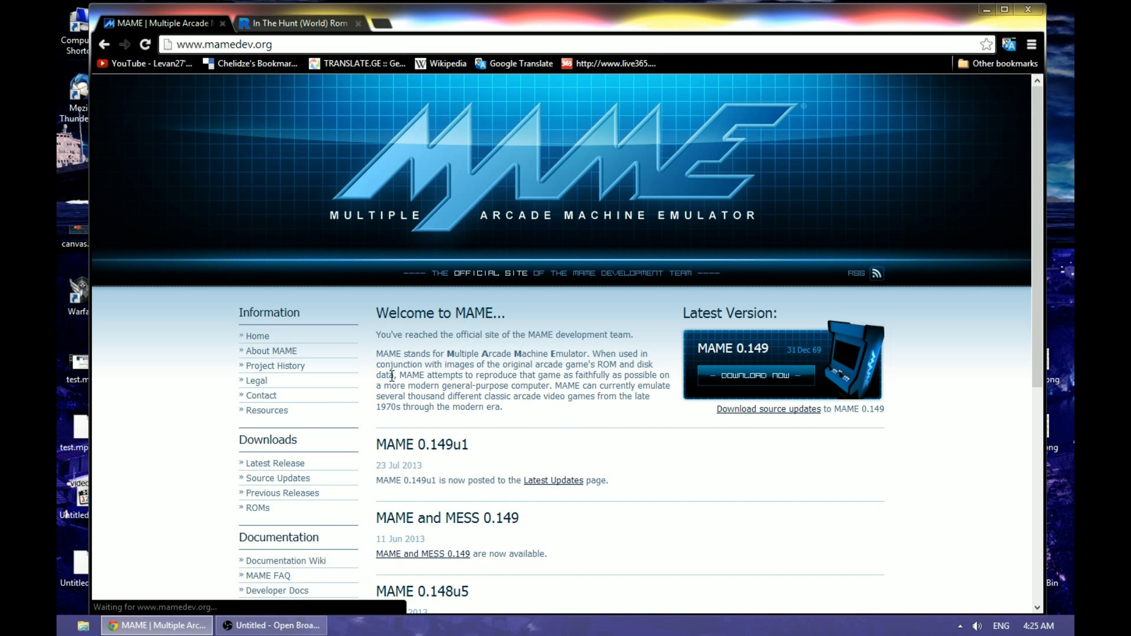
{"action": "mouse_move", "coordinate": [388, 378]}
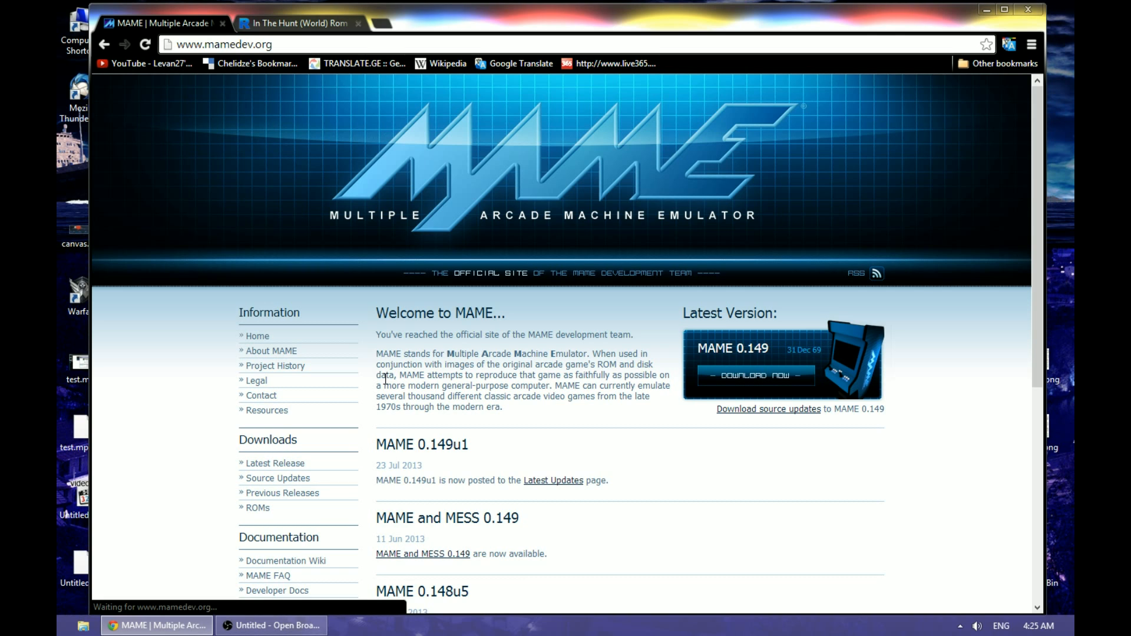
{"action": "left_click", "coordinate": [754, 376]}
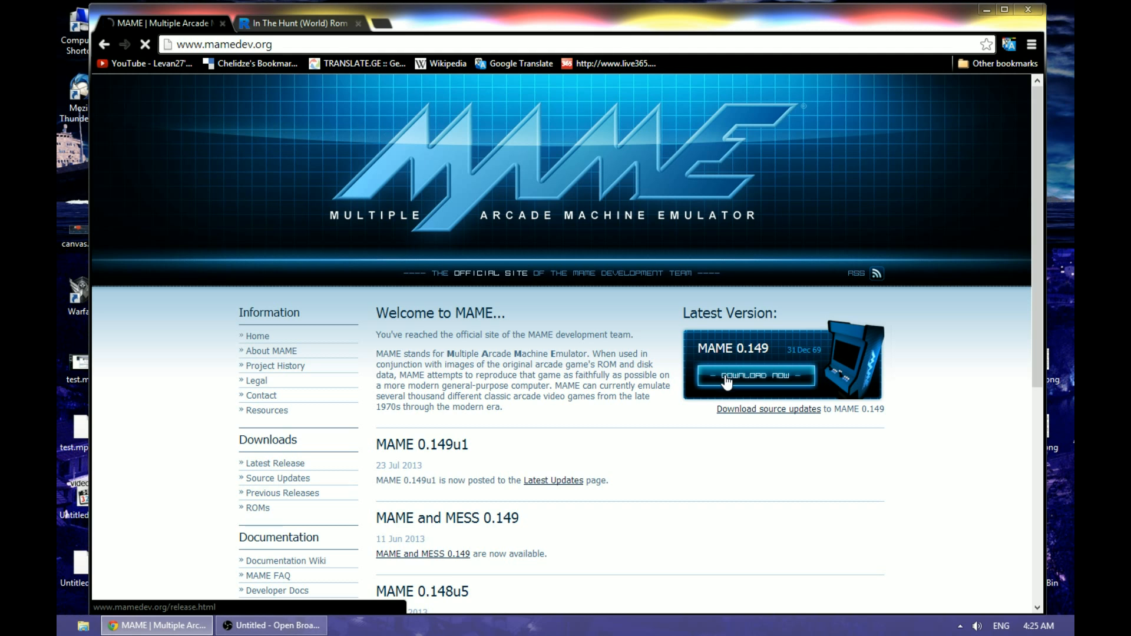
{"action": "left_click", "coordinate": [753, 374]}
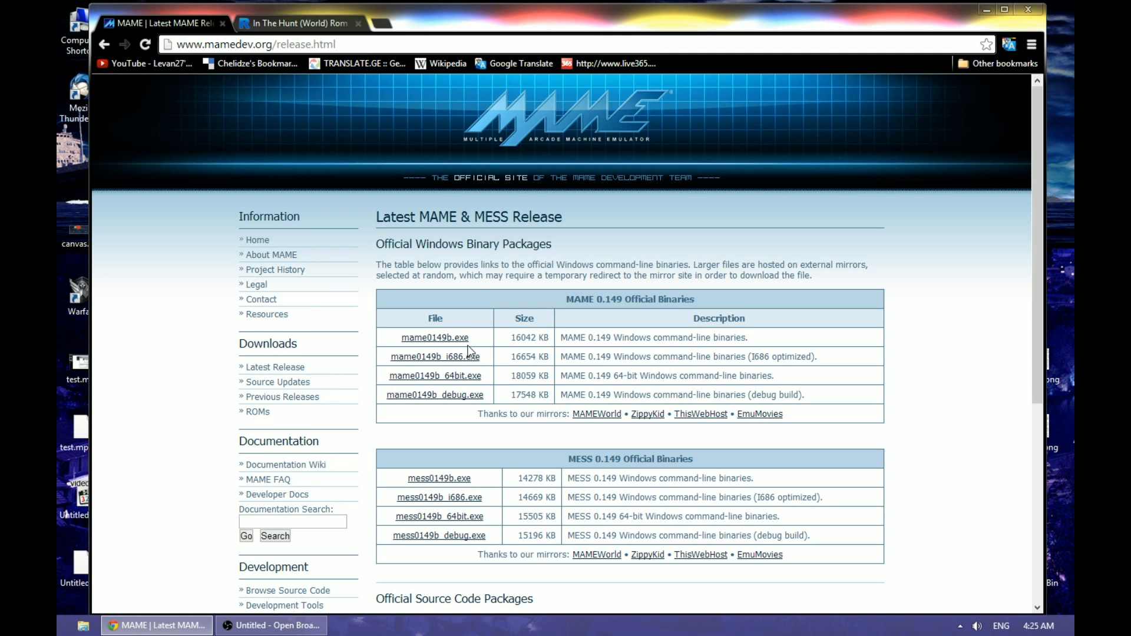
{"action": "mouse_move", "coordinate": [410, 350]}
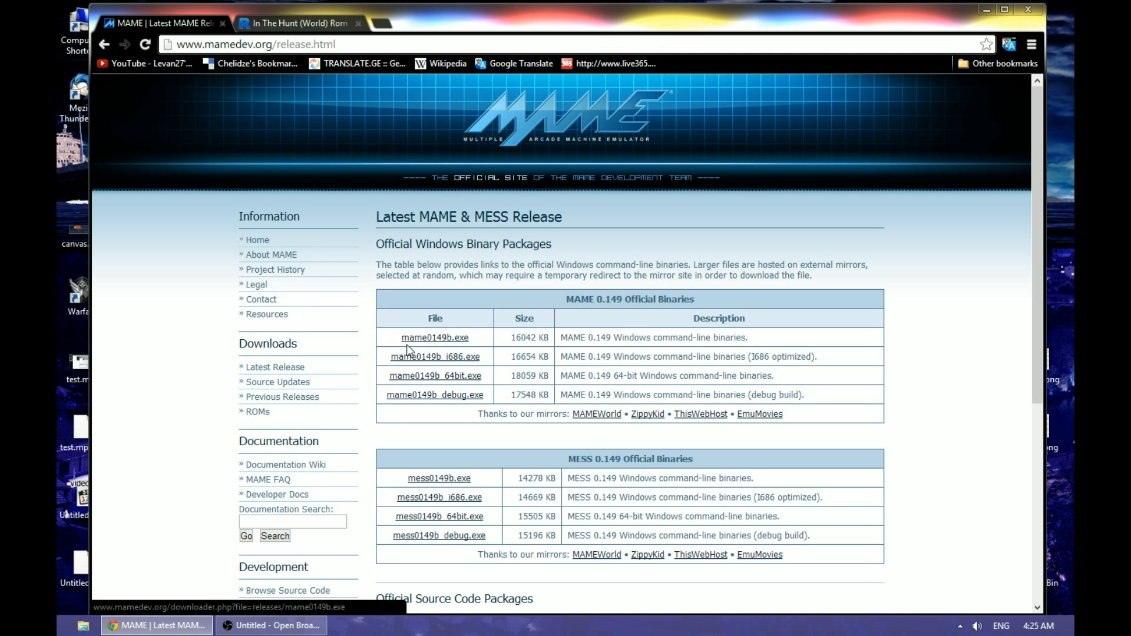
Download mame0149b.exe, retrying after the bandwidth error, and save it to the Desktop.
{"action": "left_click", "coordinate": [435, 337]}
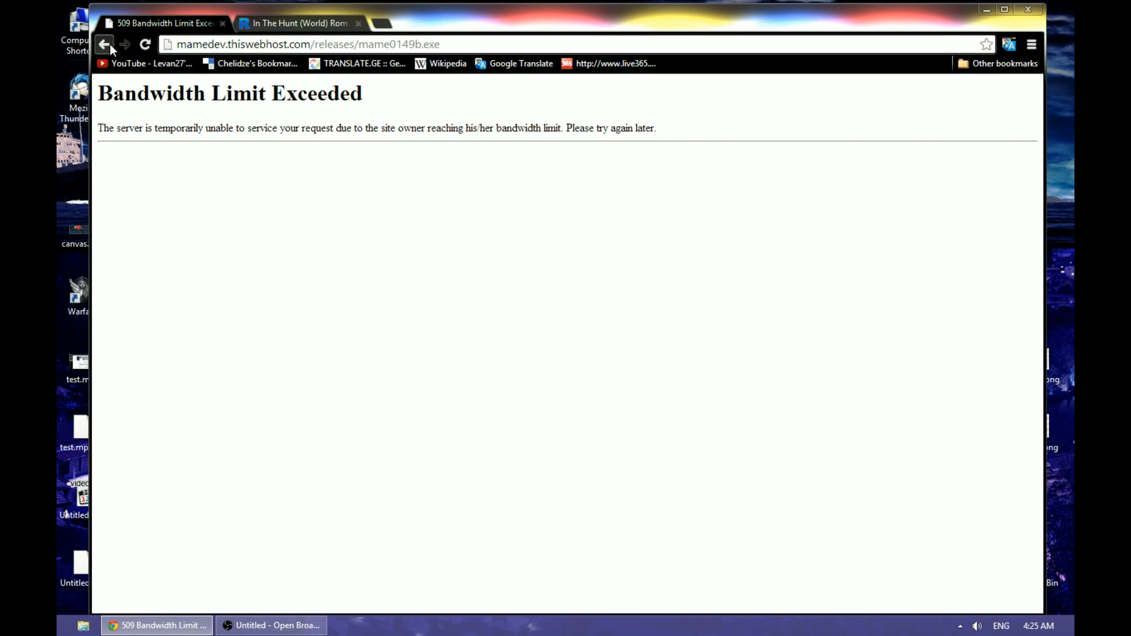
{"action": "left_click", "coordinate": [105, 43]}
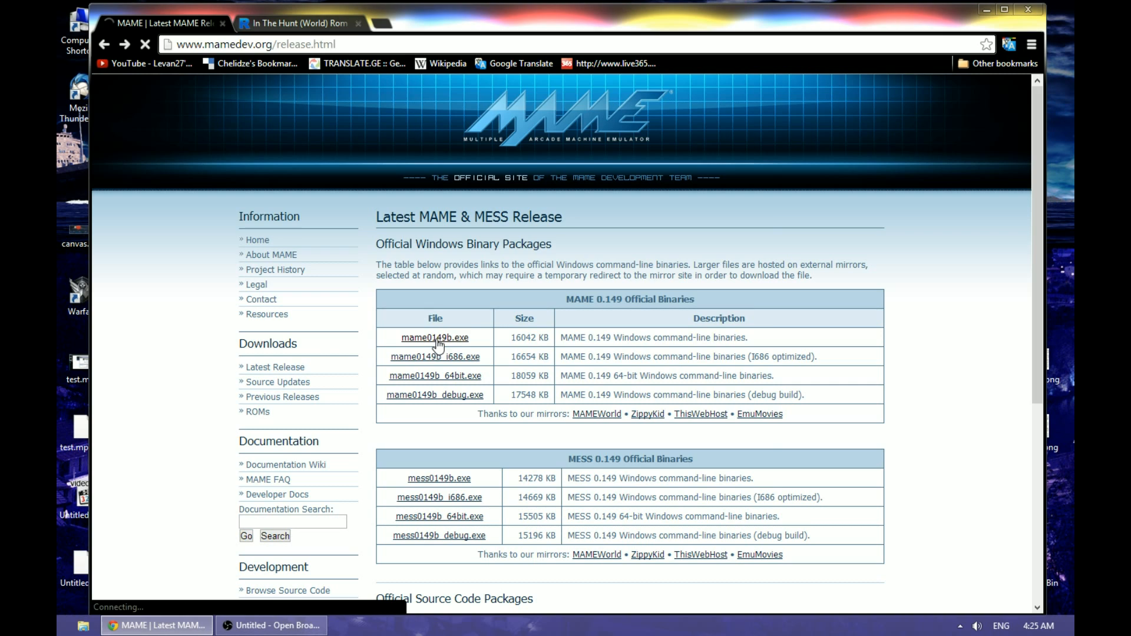
{"action": "left_click", "coordinate": [435, 337]}
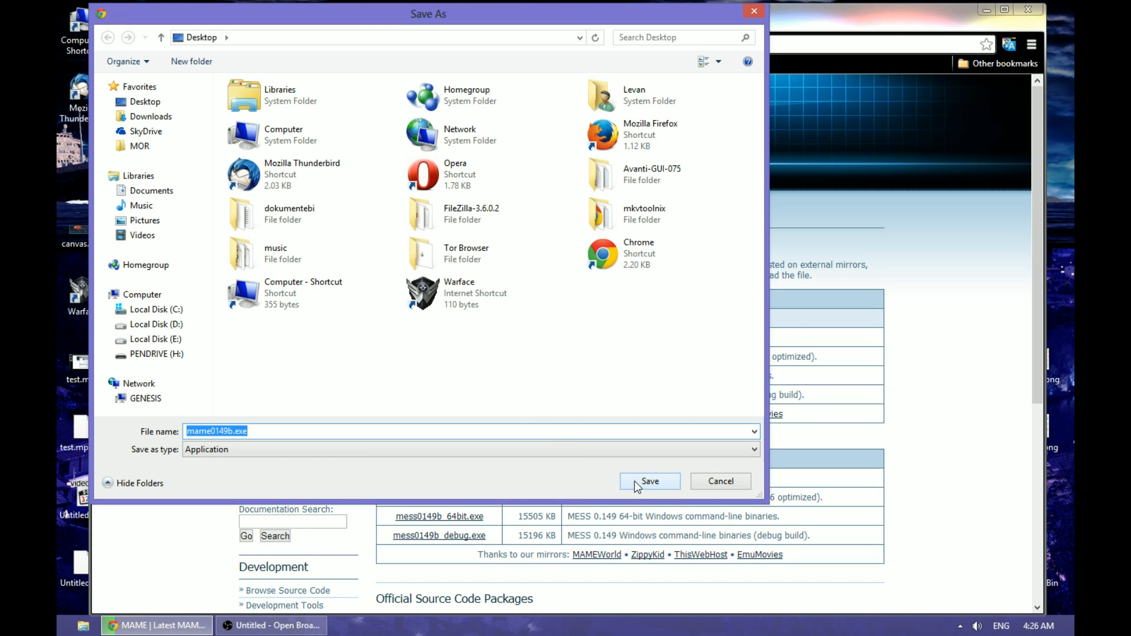
{"action": "left_click", "coordinate": [648, 481]}
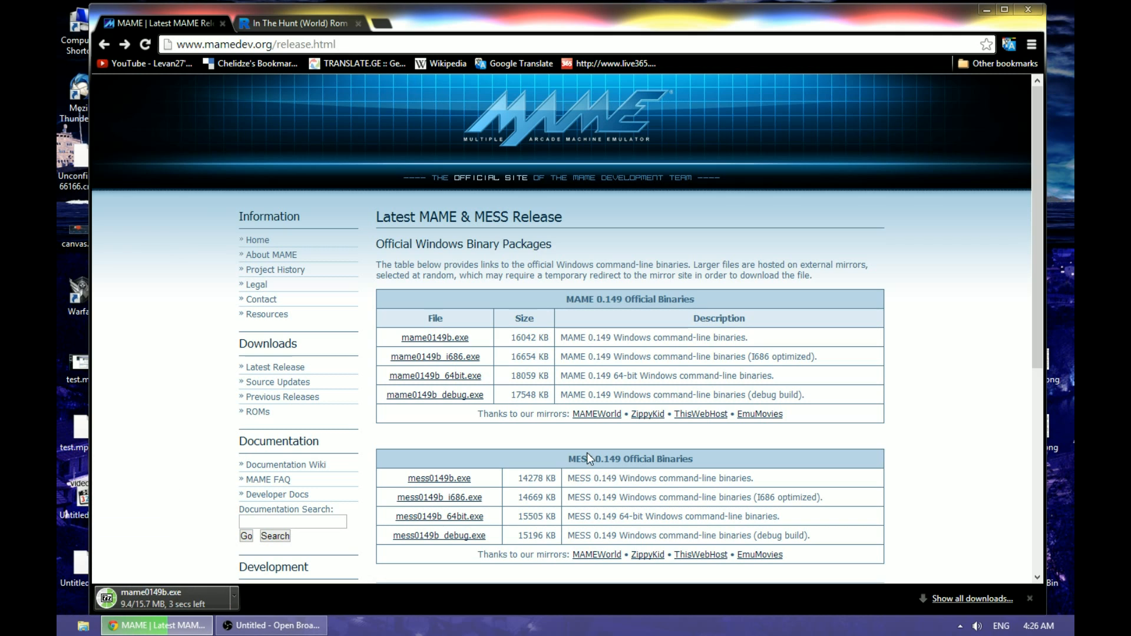
{"action": "mouse_move", "coordinate": [569, 442]}
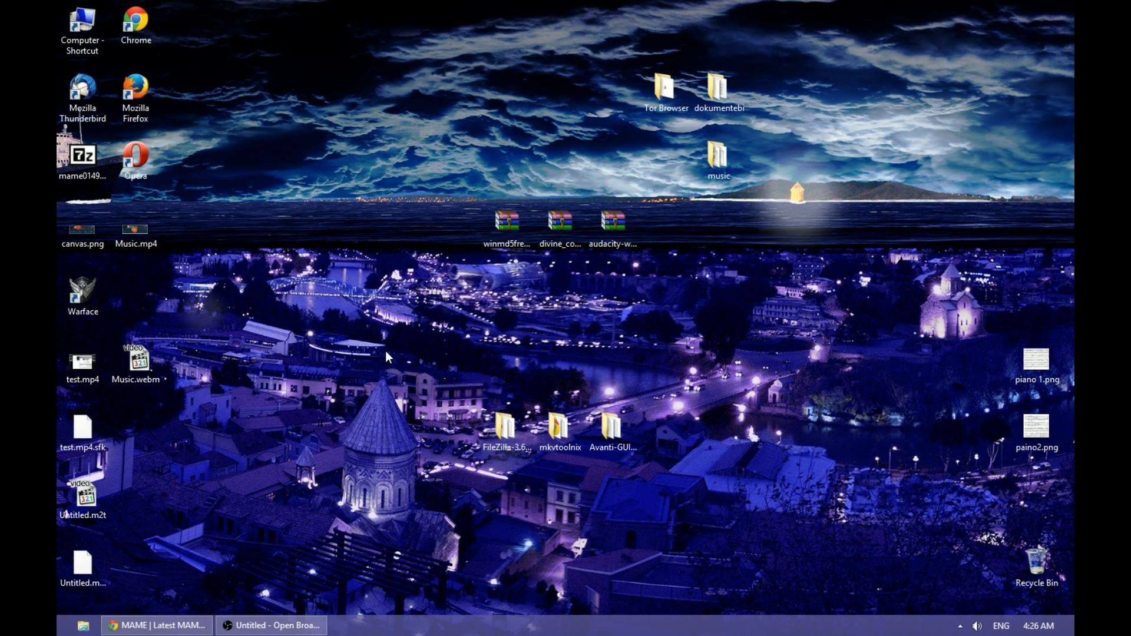
{"action": "mouse_move", "coordinate": [360, 409]}
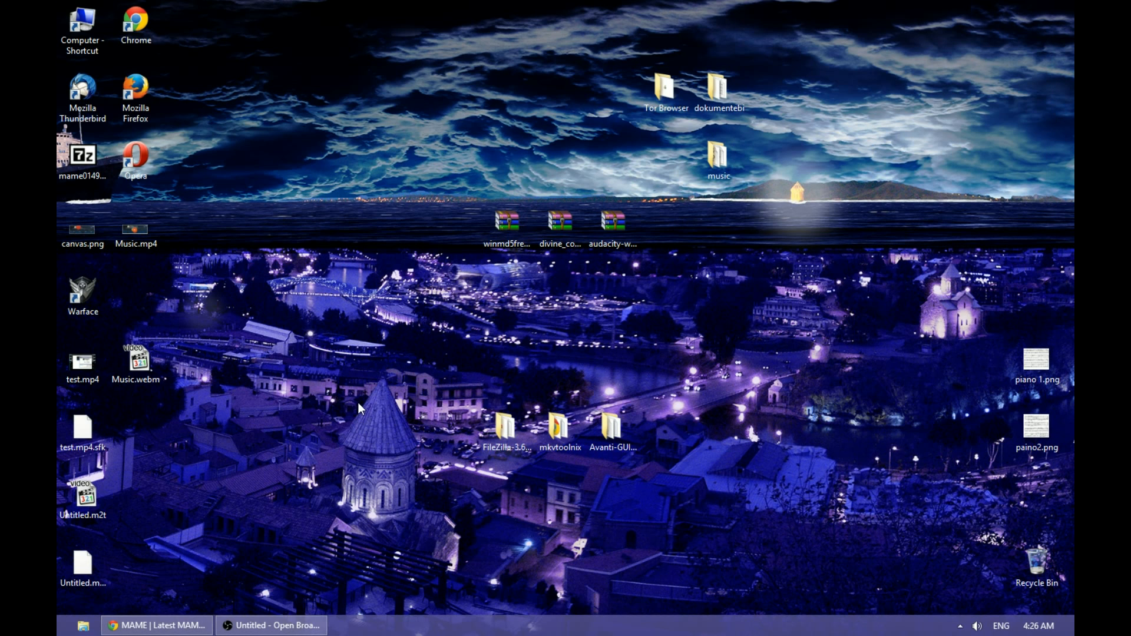
Create a new desktop folder named mame beside mame0149b.exe.
{"action": "right_click", "coordinate": [361, 408]}
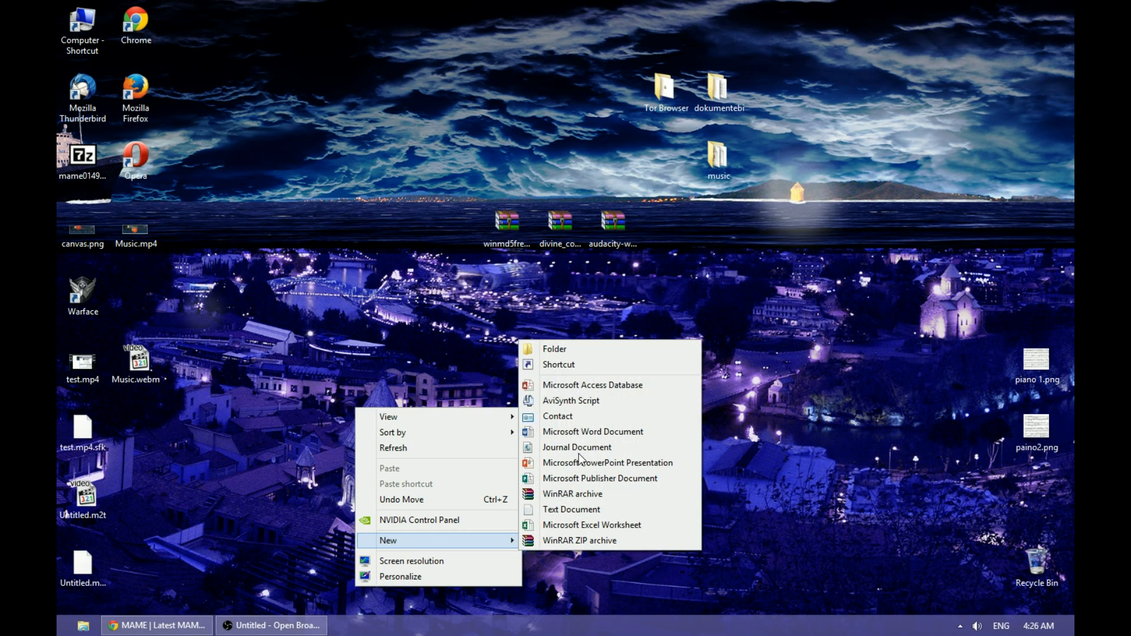
{"action": "left_click", "coordinate": [554, 349]}
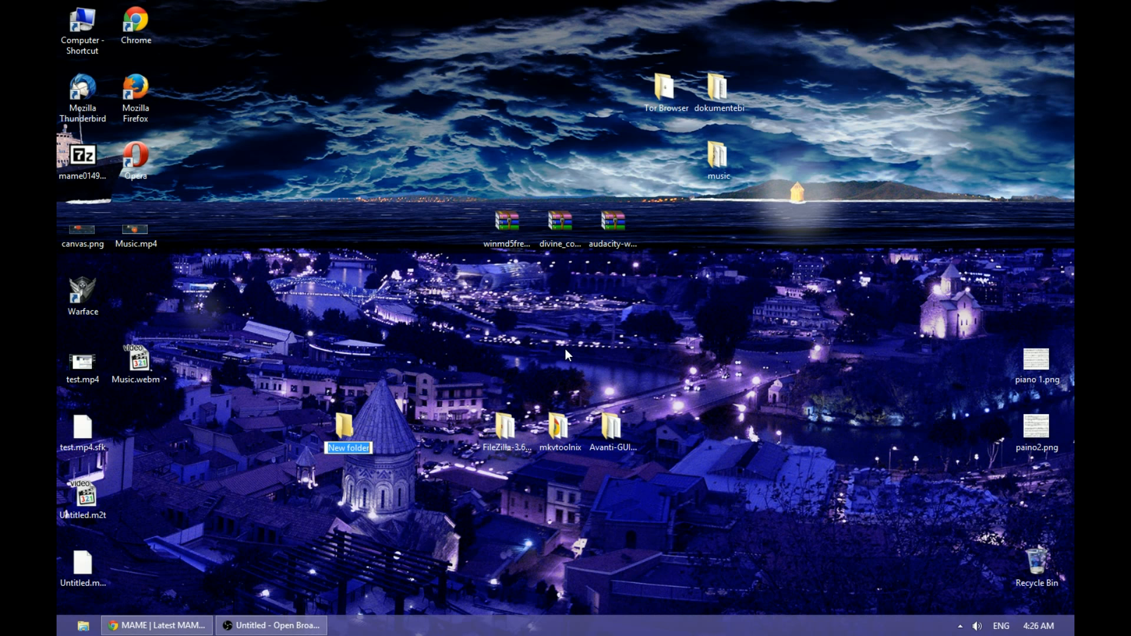
{"action": "type", "text": "mame"}
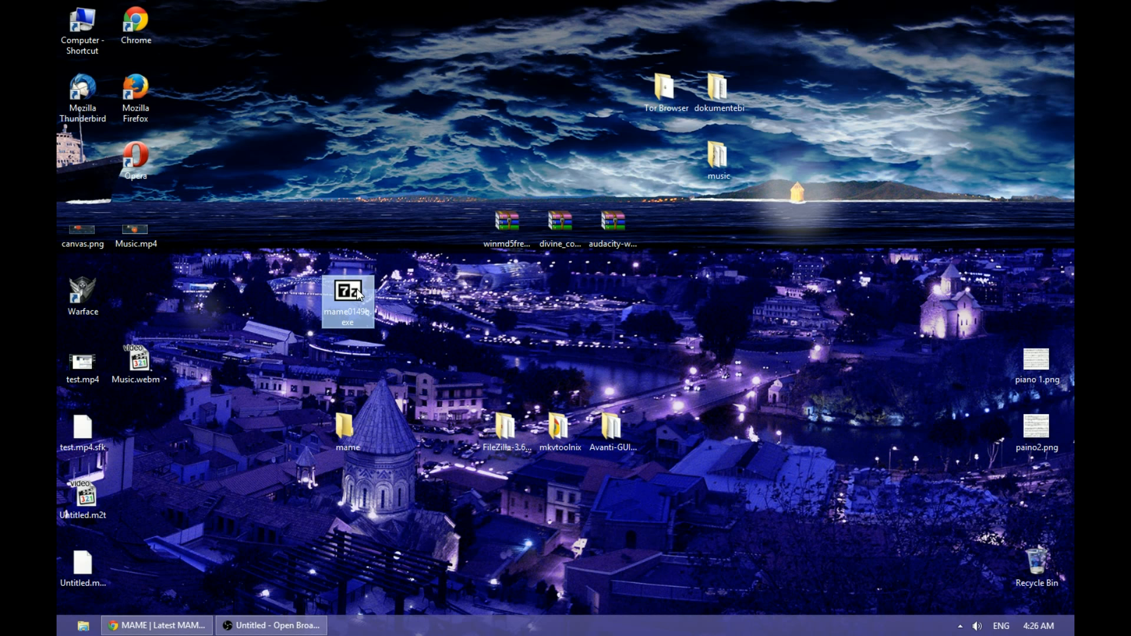
{"action": "right_click", "coordinate": [347, 292]}
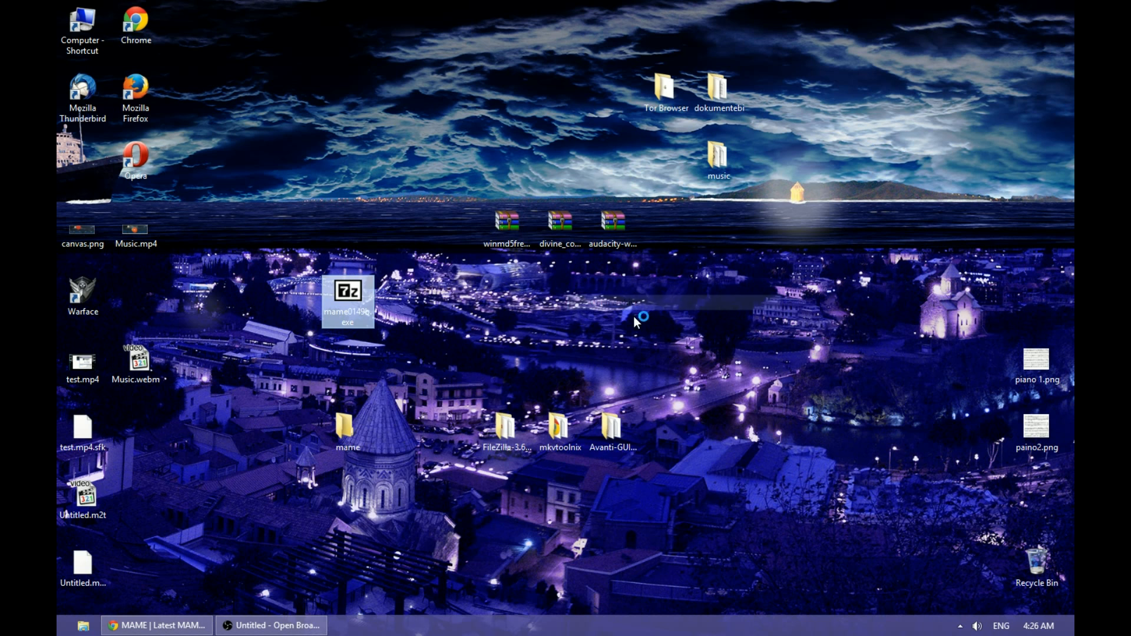
Run the mame0149b.exe self-extractor, allowing the unverified package, to unpack into the mame folder.
{"action": "double_click", "coordinate": [346, 291]}
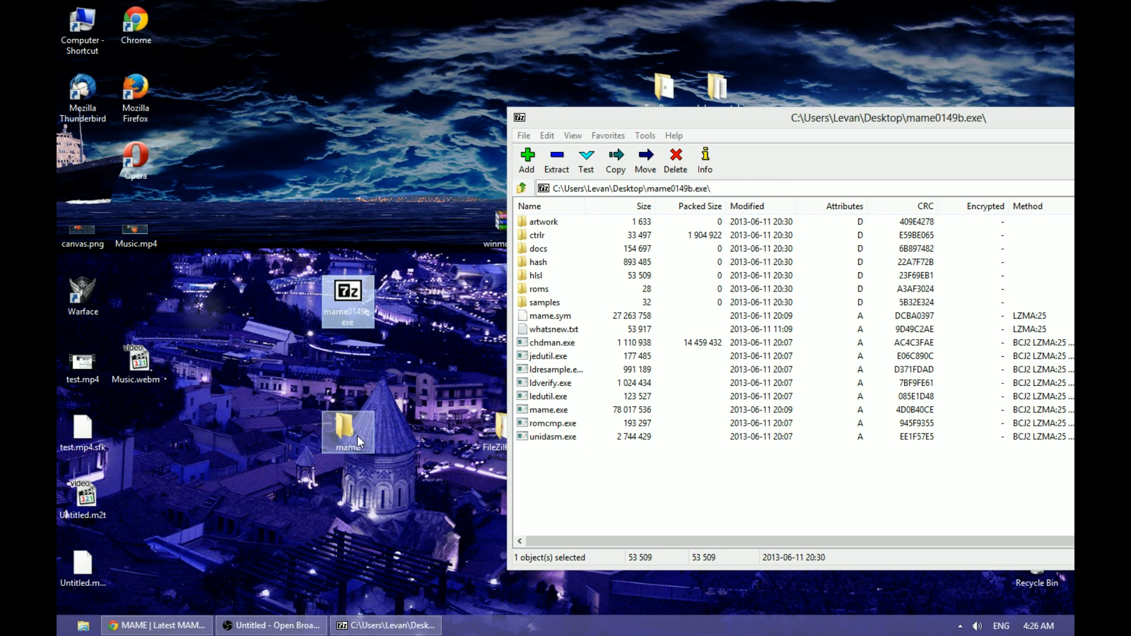
{"action": "mouse_move", "coordinate": [360, 433]}
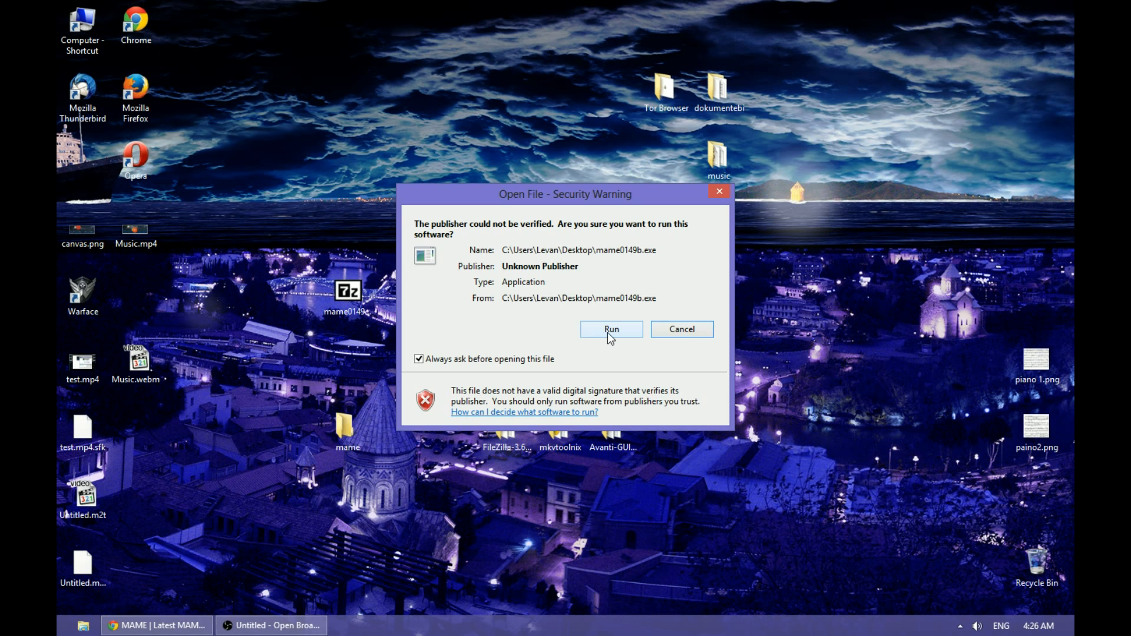
{"action": "left_click", "coordinate": [610, 328]}
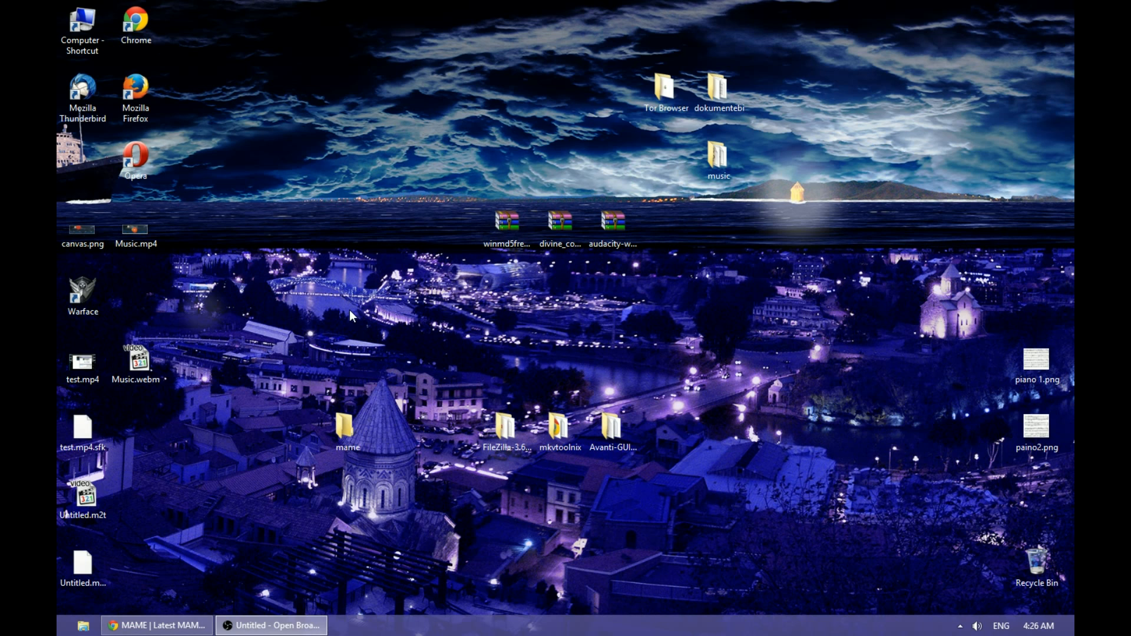
{"action": "mouse_move", "coordinate": [335, 306]}
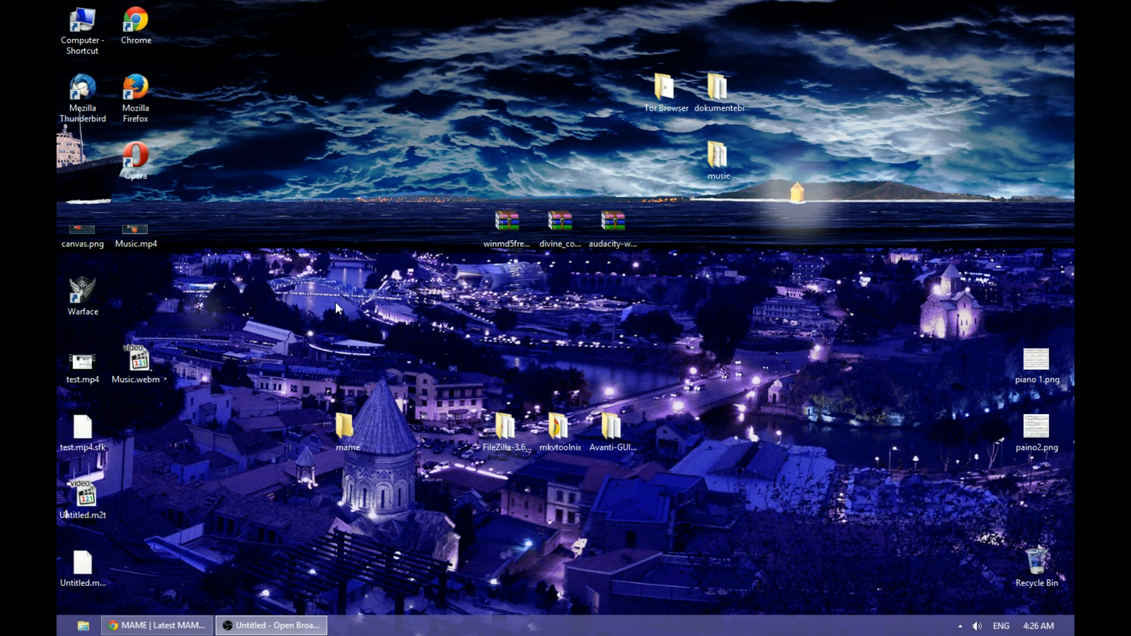
{"action": "mouse_move", "coordinate": [340, 306]}
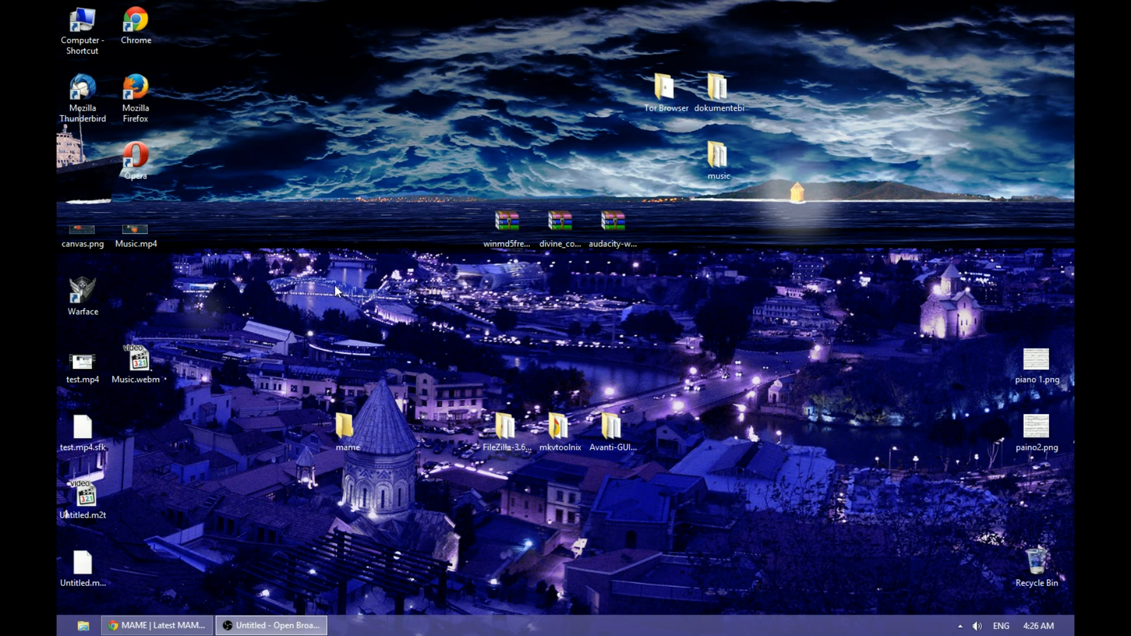
Launch cmd and cd into the Desktop mame folder.
{"action": "type", "text": "cmd"}
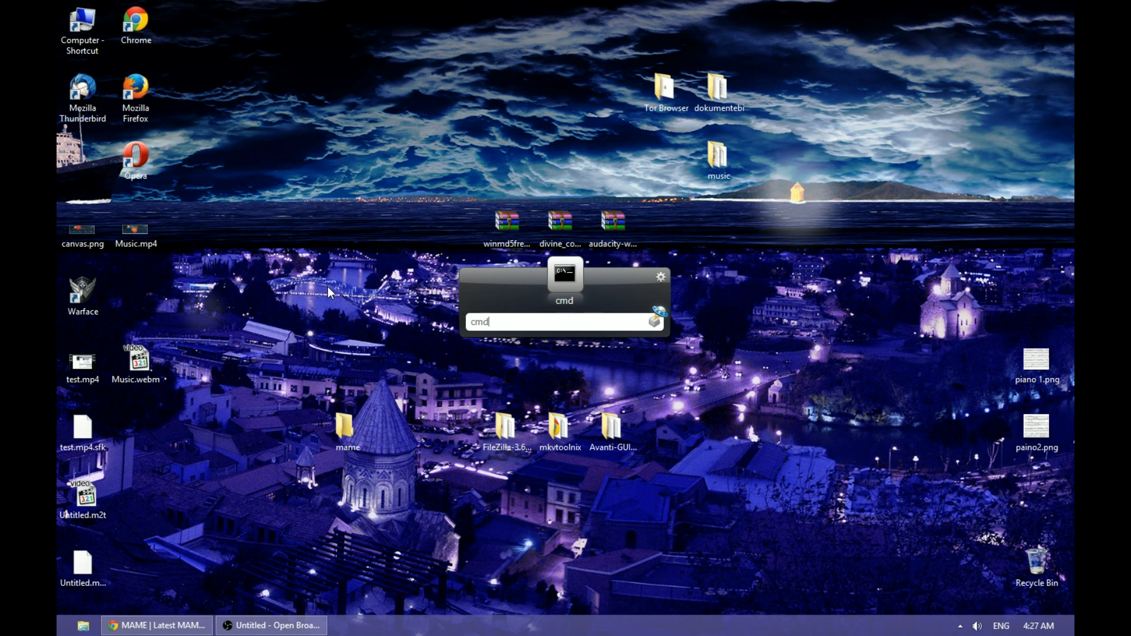
{"action": "key", "text": "Enter"}
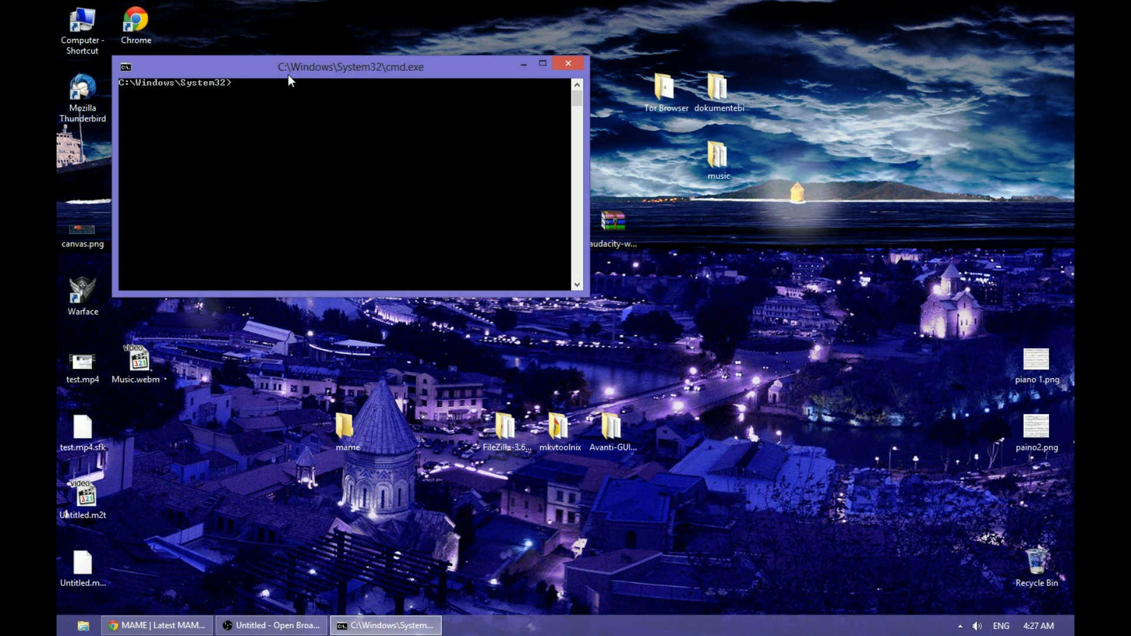
{"action": "left_click_drag", "start_coordinate": [351, 66], "coordinate": [538, 82]}
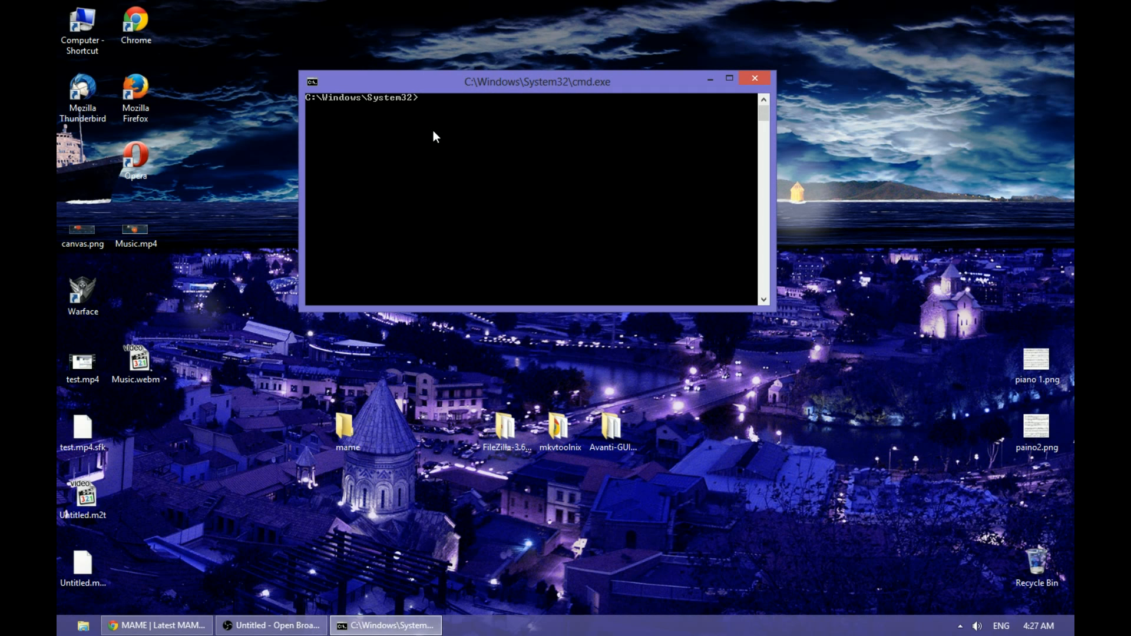
{"action": "mouse_move", "coordinate": [425, 116]}
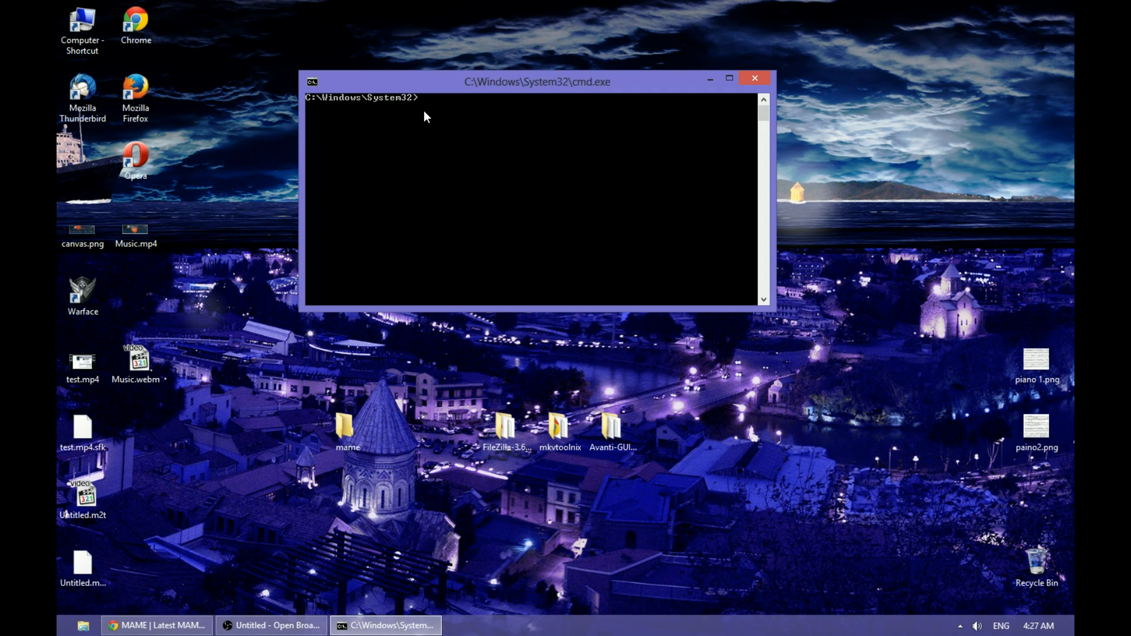
{"action": "mouse_move", "coordinate": [412, 340]}
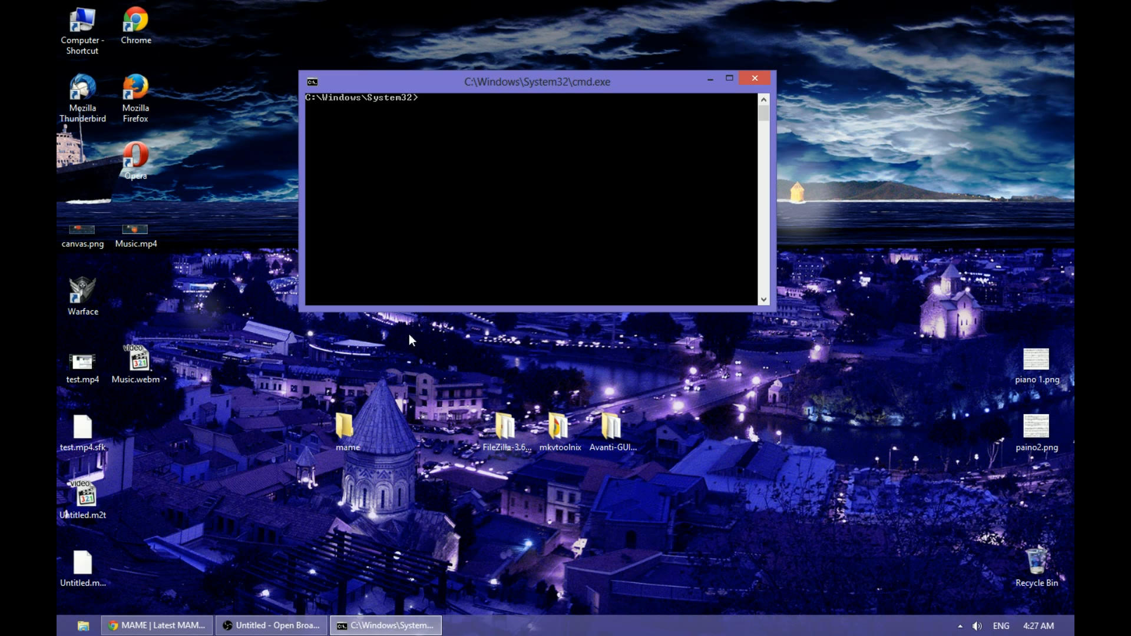
{"action": "mouse_move", "coordinate": [324, 102]}
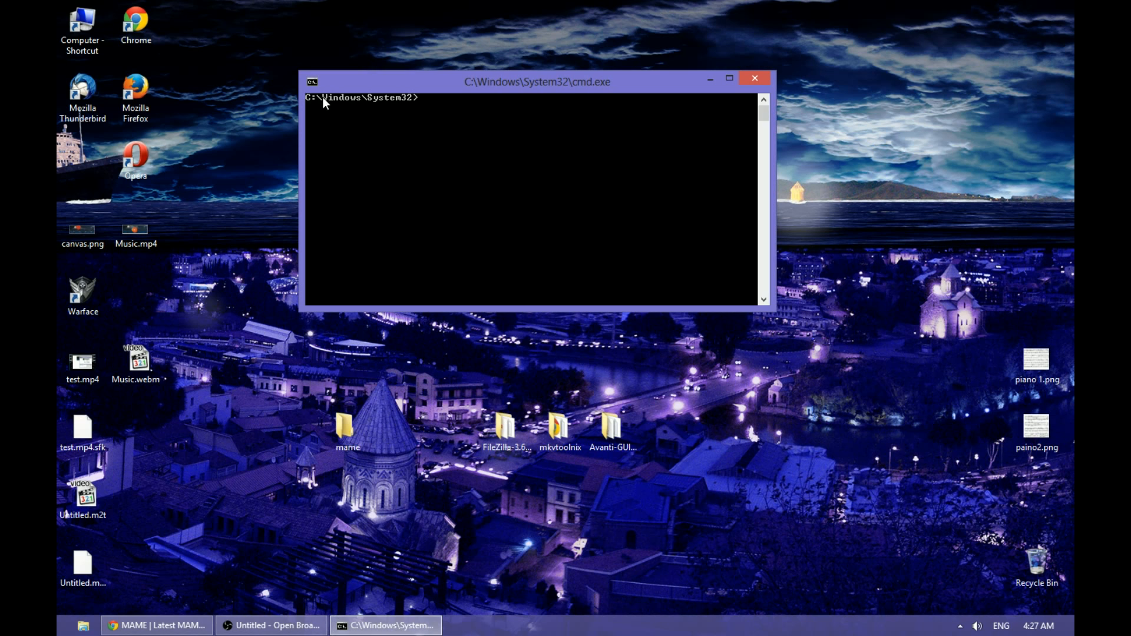
{"action": "mouse_move", "coordinate": [340, 108]}
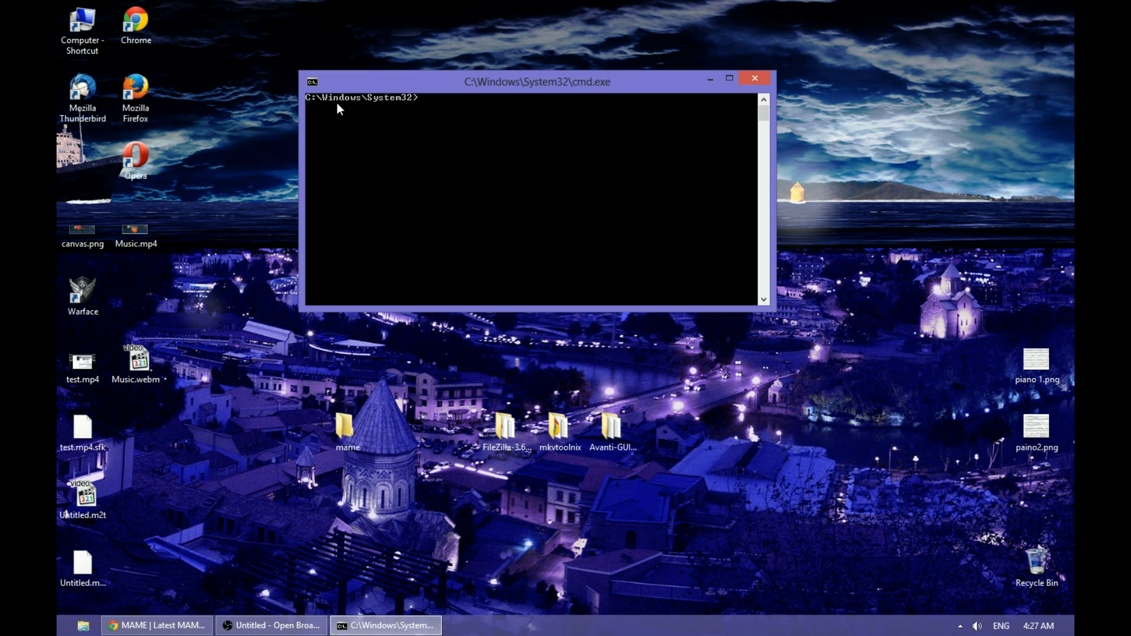
{"action": "mouse_move", "coordinate": [404, 108]}
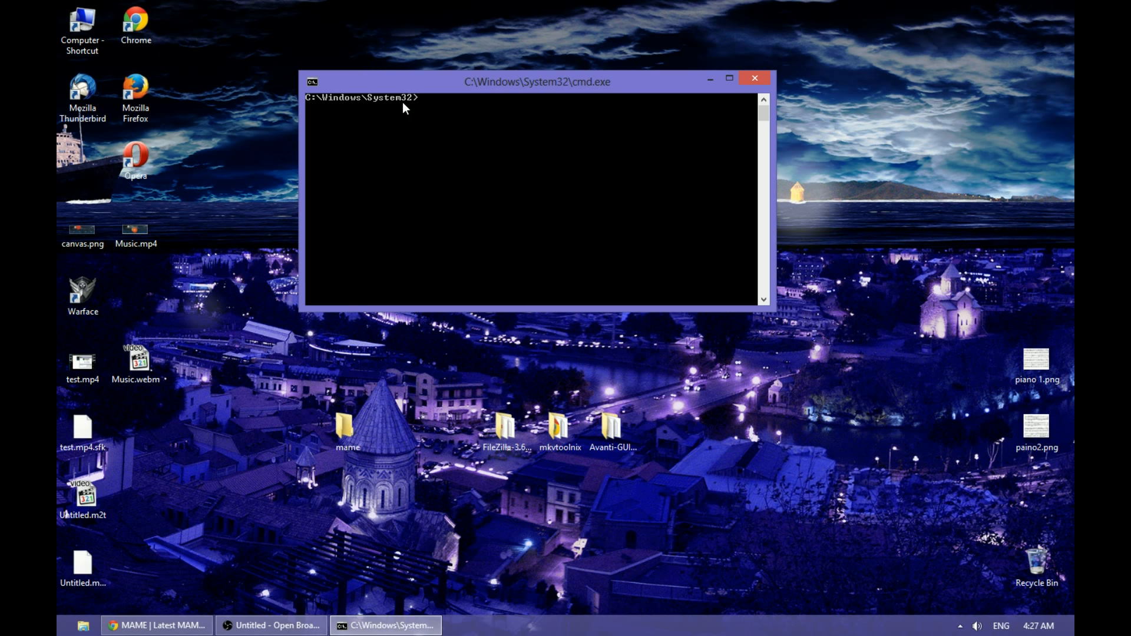
{"action": "mouse_move", "coordinate": [399, 209]}
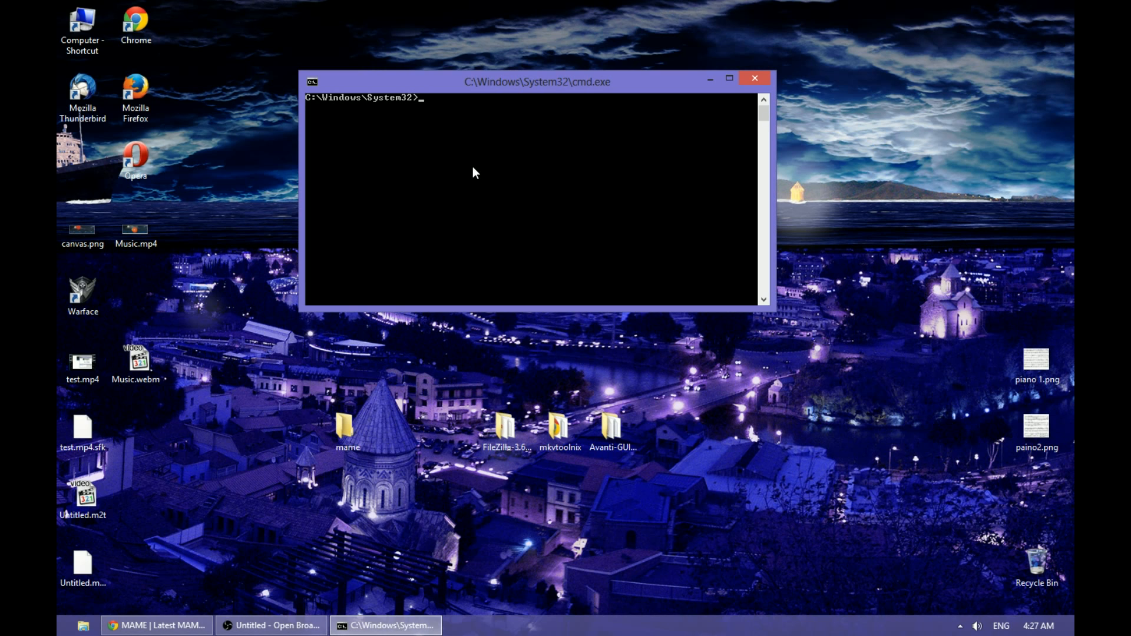
{"action": "mouse_move", "coordinate": [462, 177]}
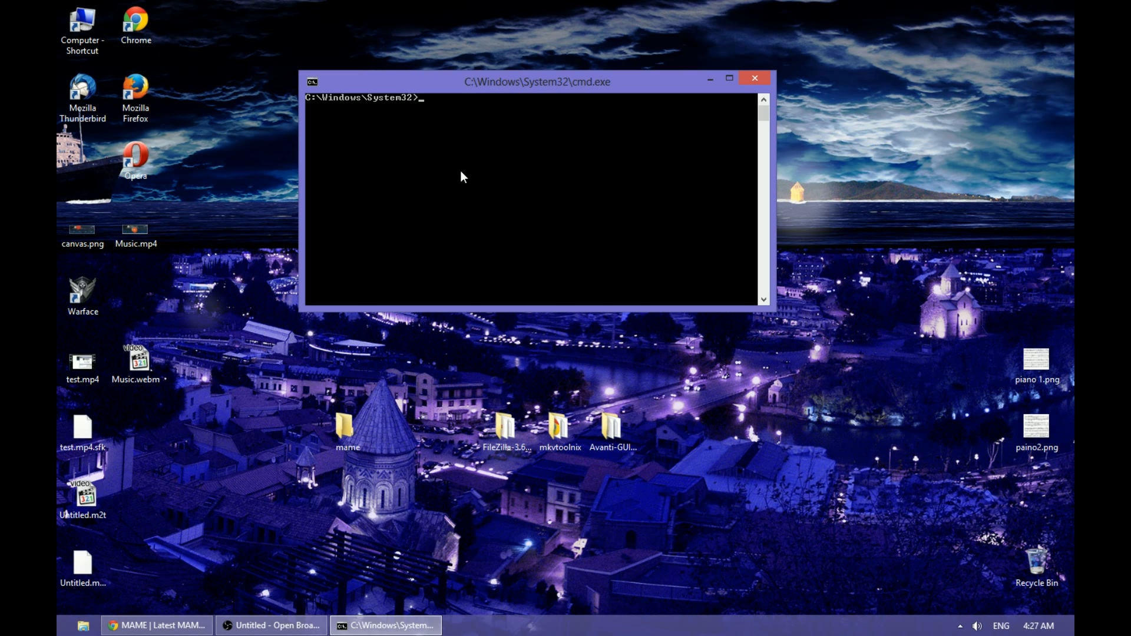
{"action": "type", "text": "cd"}
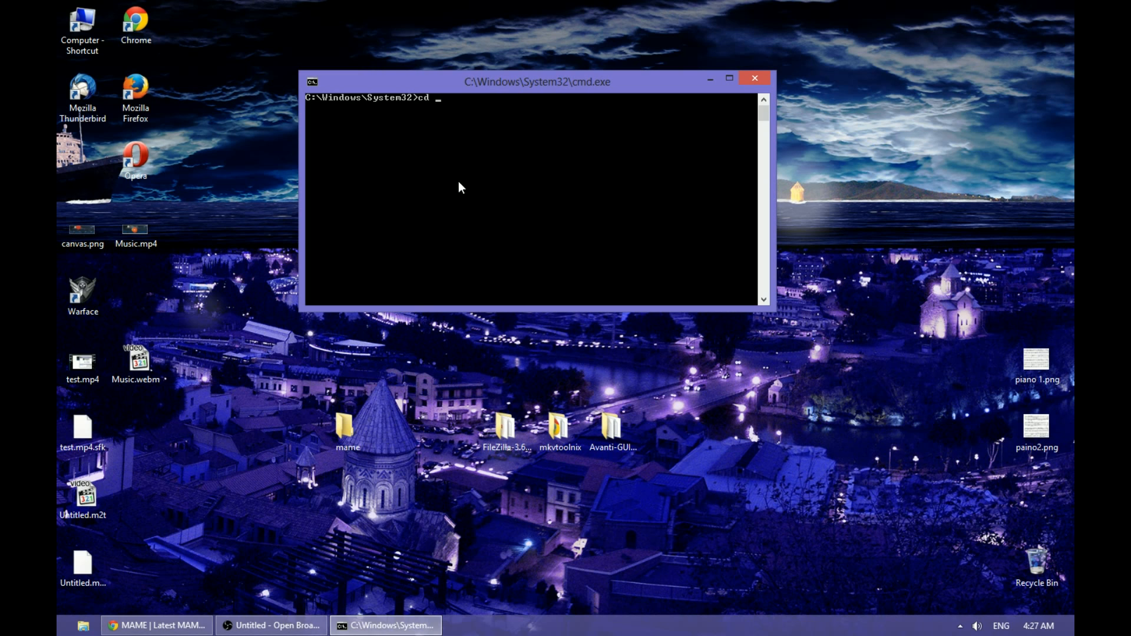
{"action": "left_click", "coordinate": [346, 426]}
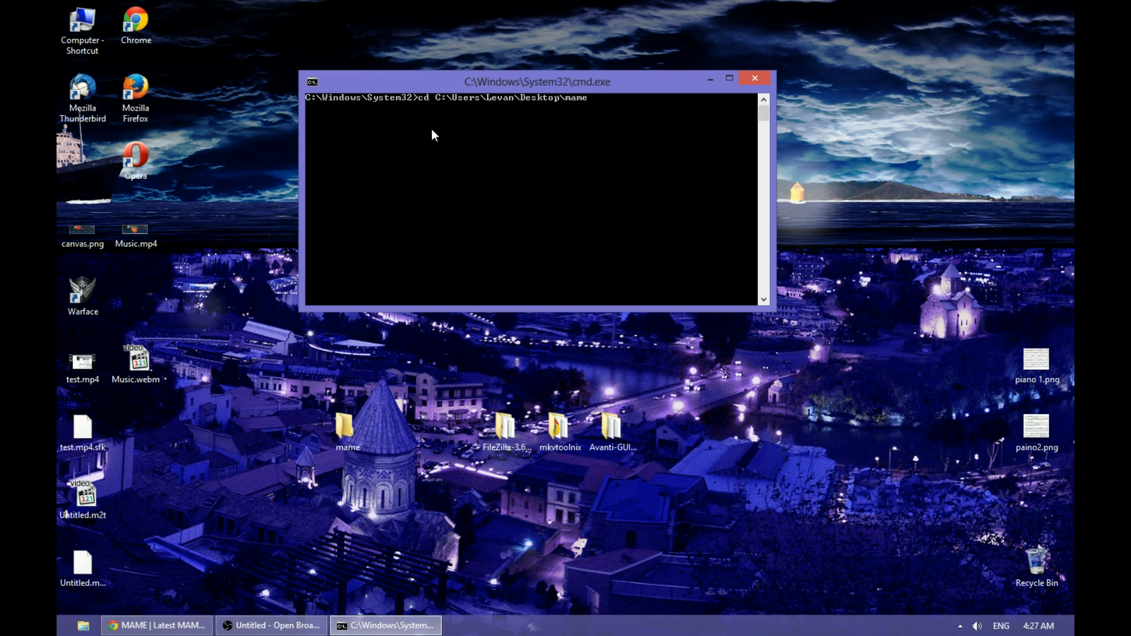
{"action": "mouse_move", "coordinate": [628, 175]}
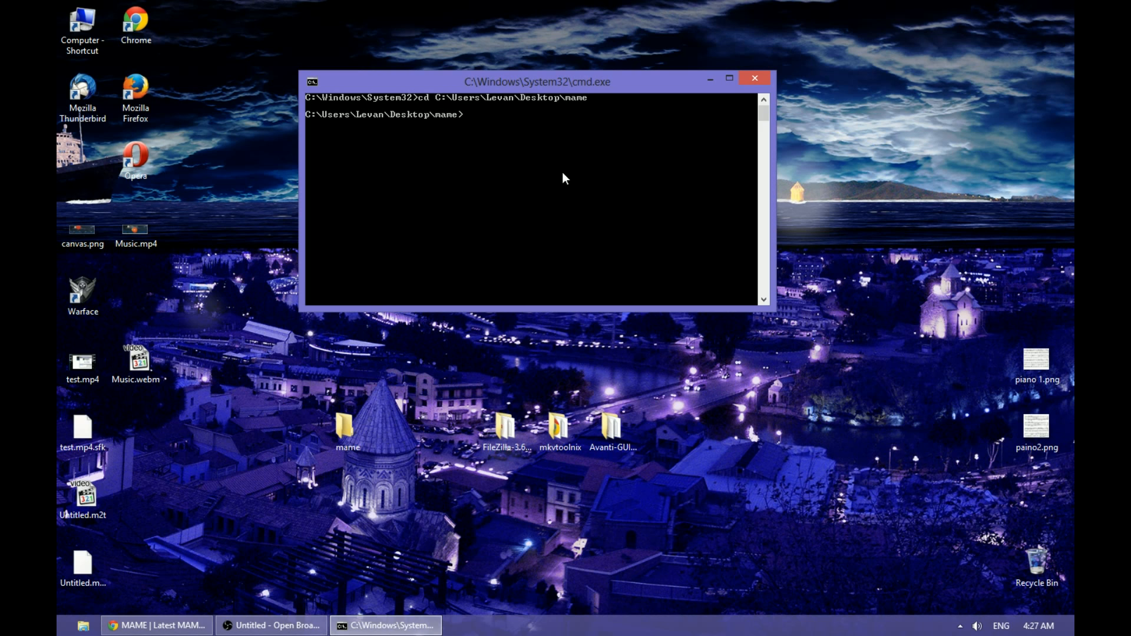
{"action": "mouse_move", "coordinate": [339, 124]}
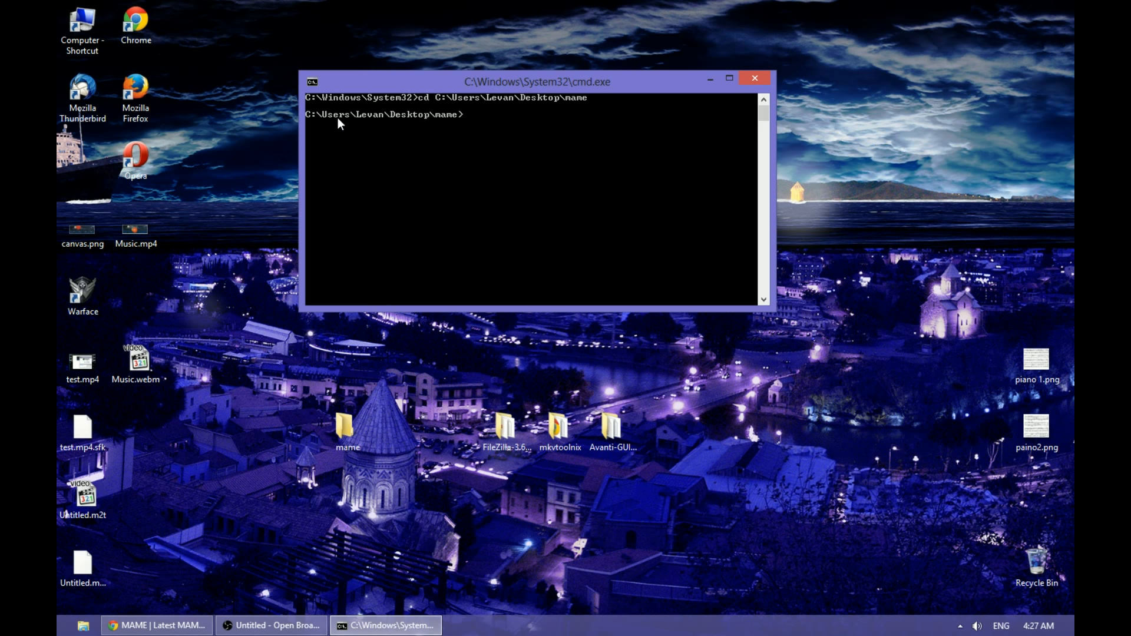
Run mame.exe -cc to generate mame.ini, then close the command window.
{"action": "left_click", "coordinate": [346, 426]}
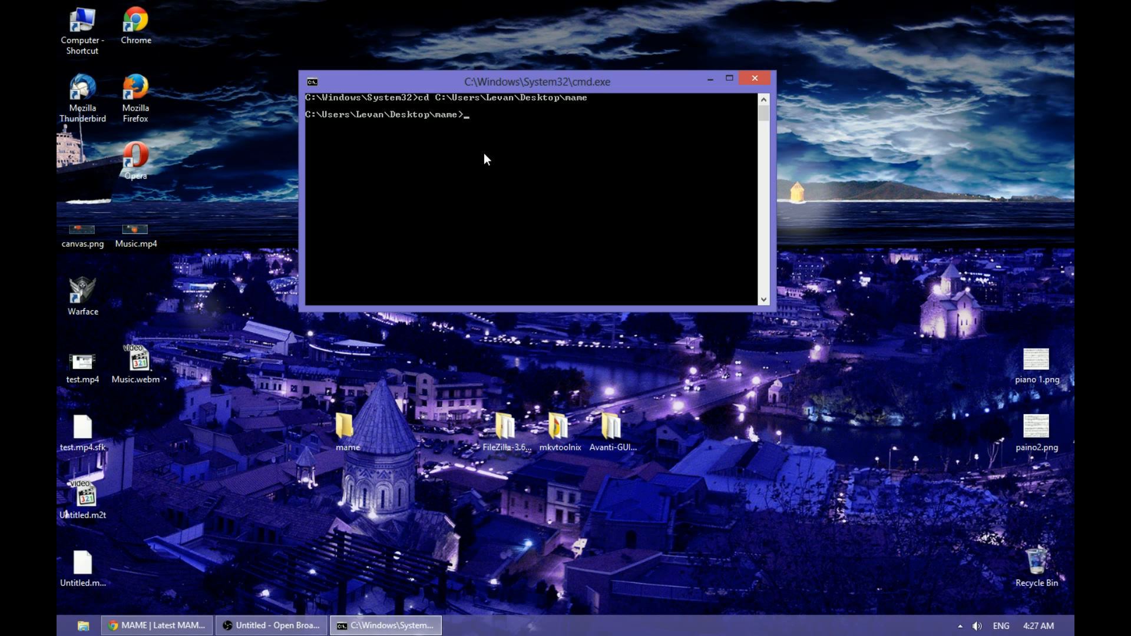
{"action": "type", "text": "ma"}
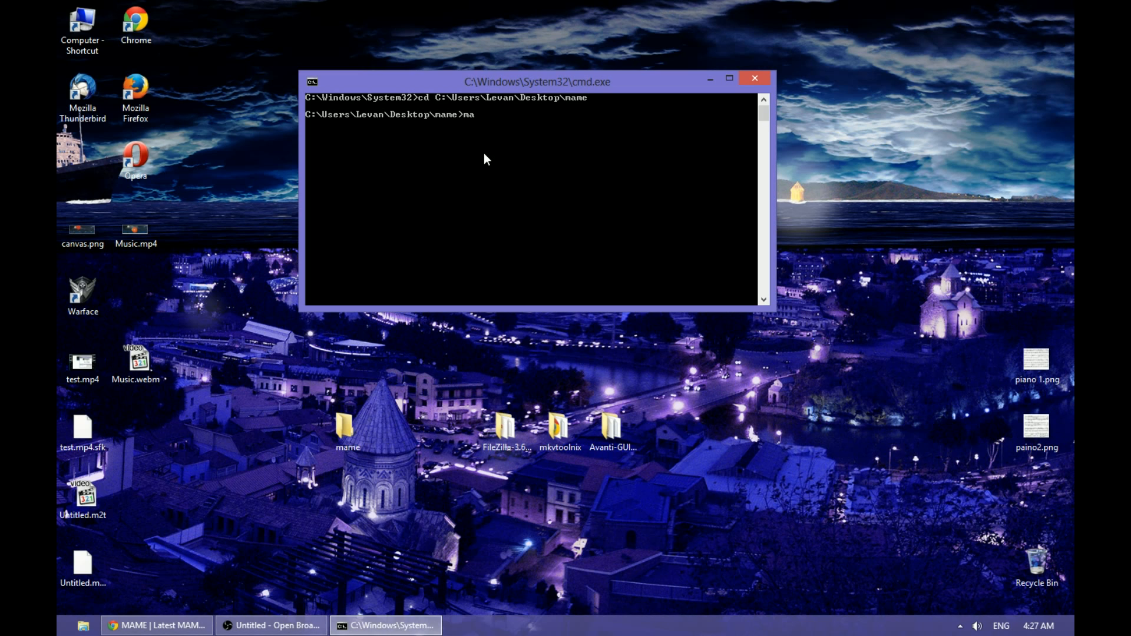
{"action": "type", "text": "me"}
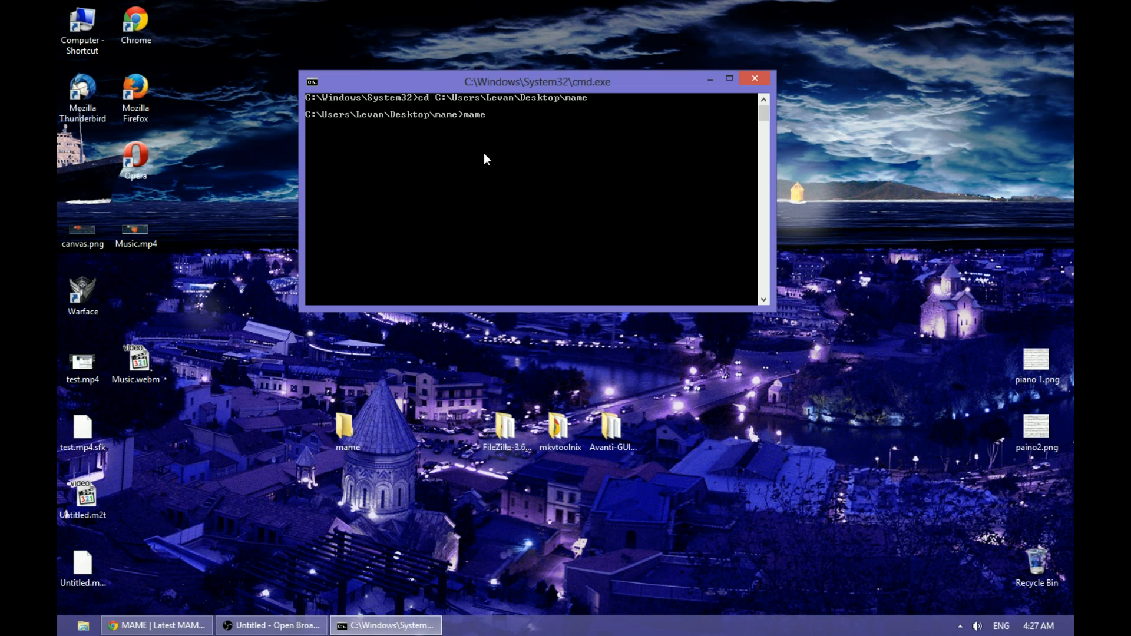
{"action": "type", "text": ".exe"}
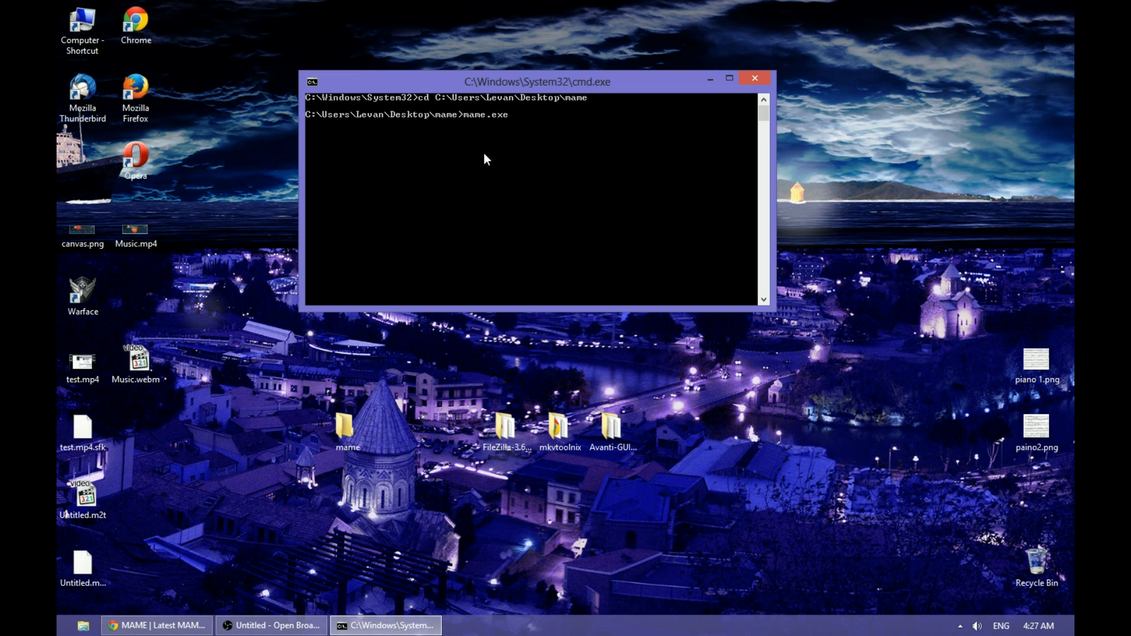
{"action": "type", "text": "-cc"}
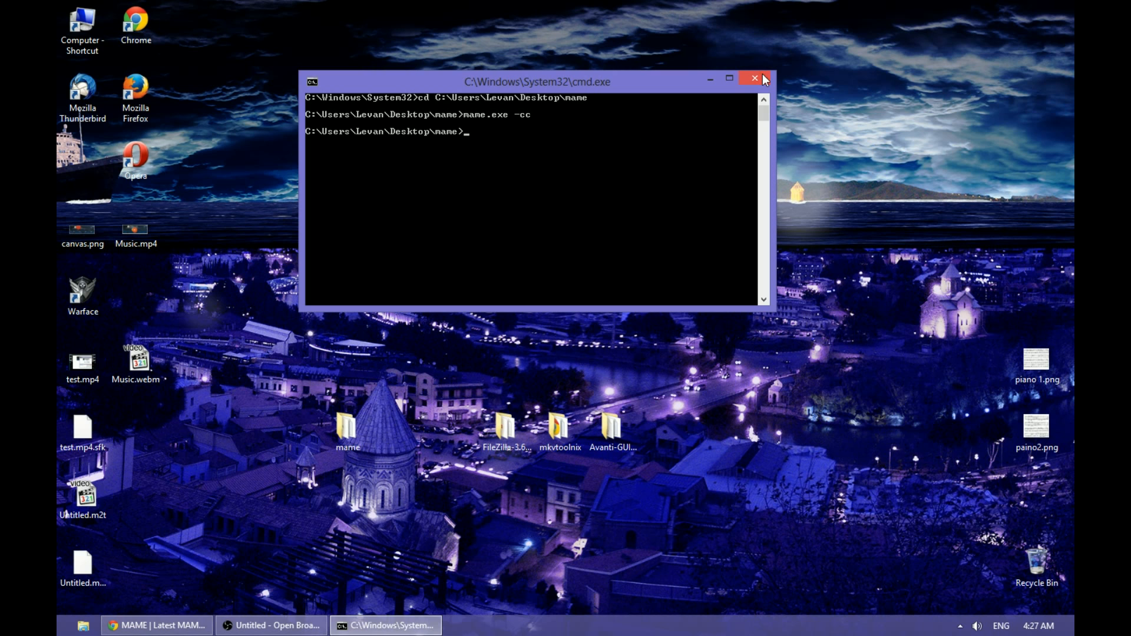
{"action": "left_click", "coordinate": [754, 79]}
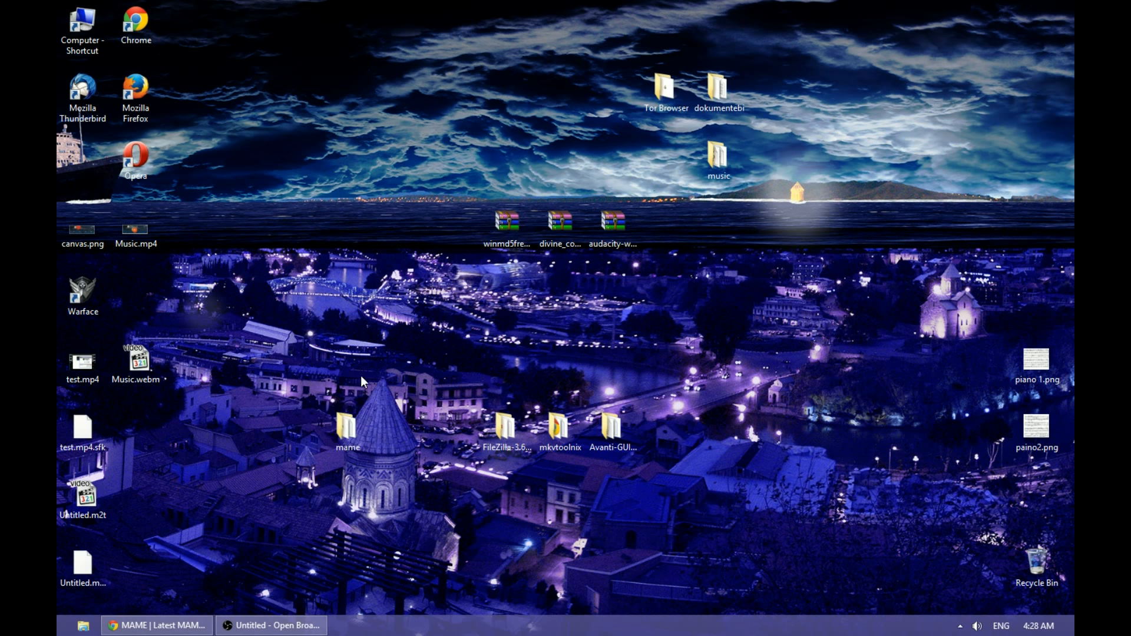
Browse into the desktop mame folder and its roms subfolder containing dir.txt.
{"action": "double_click", "coordinate": [347, 426]}
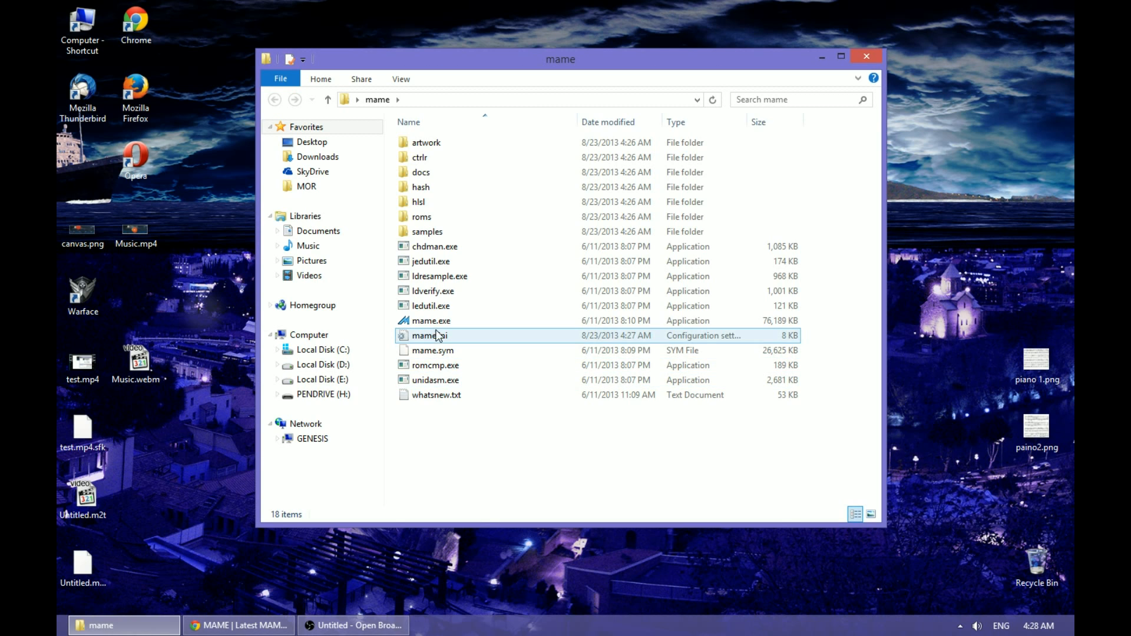
{"action": "left_click", "coordinate": [432, 320]}
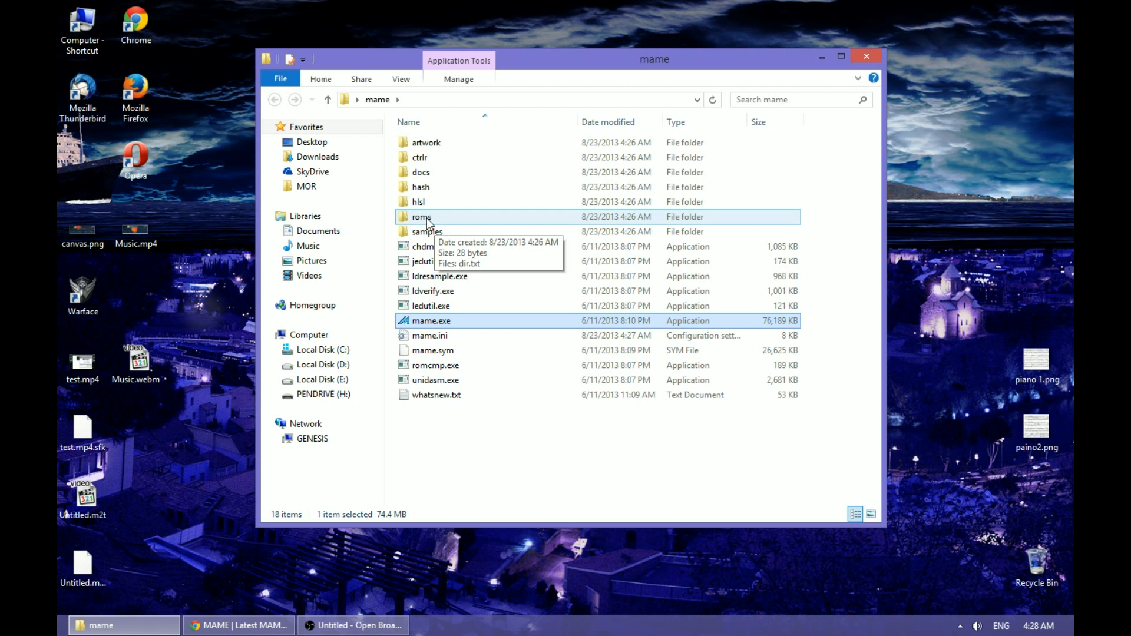
{"action": "double_click", "coordinate": [422, 217]}
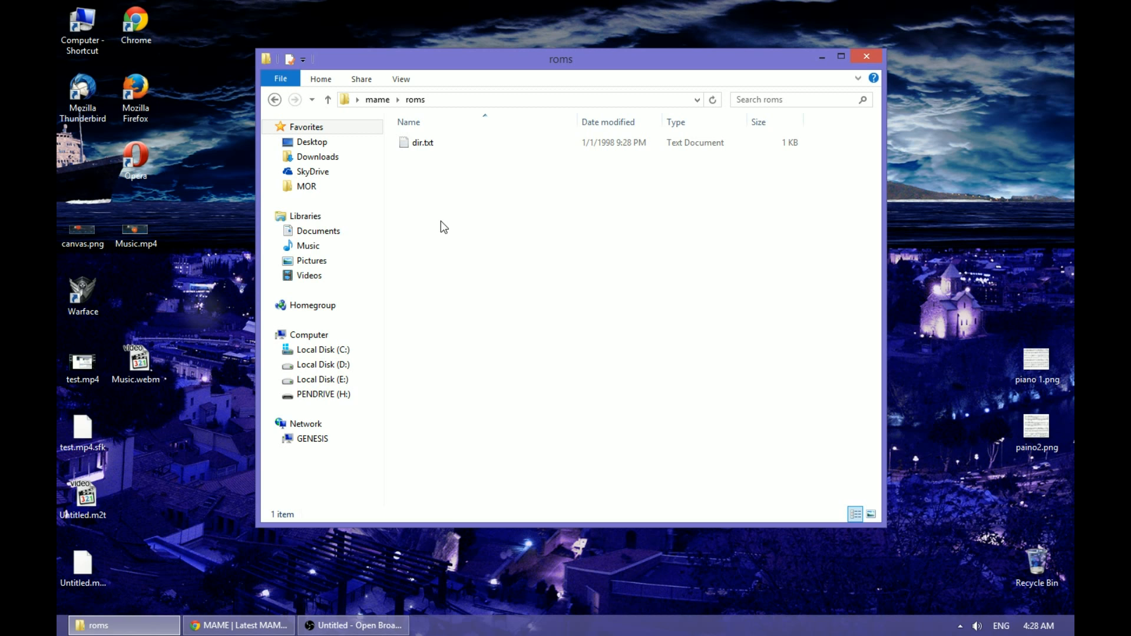
{"action": "mouse_move", "coordinate": [449, 235]}
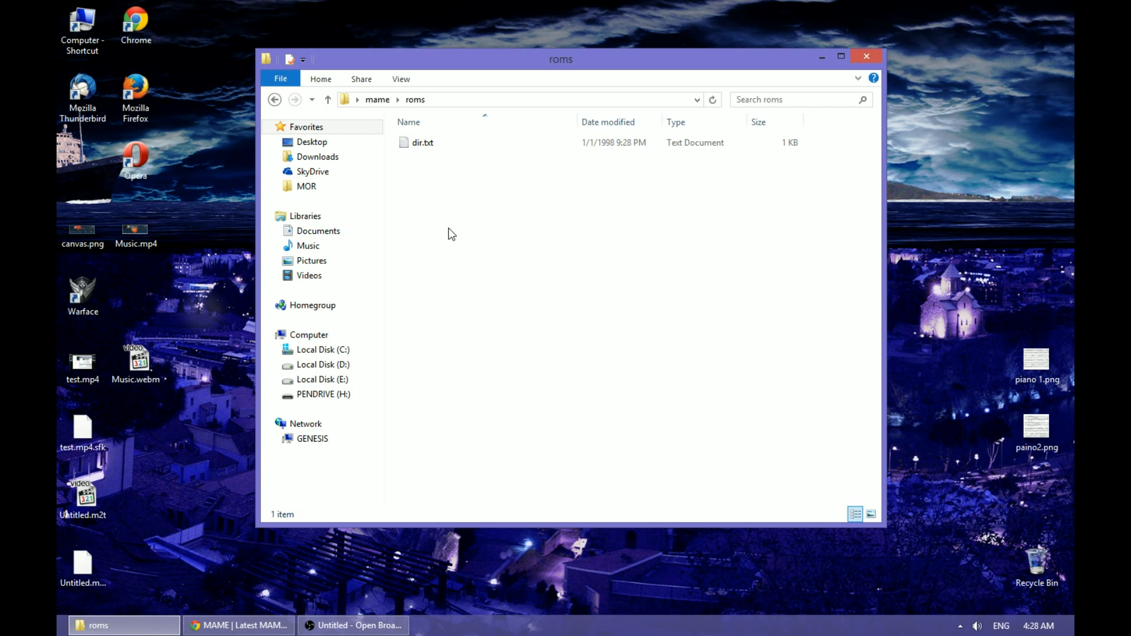
{"action": "mouse_move", "coordinate": [468, 235]}
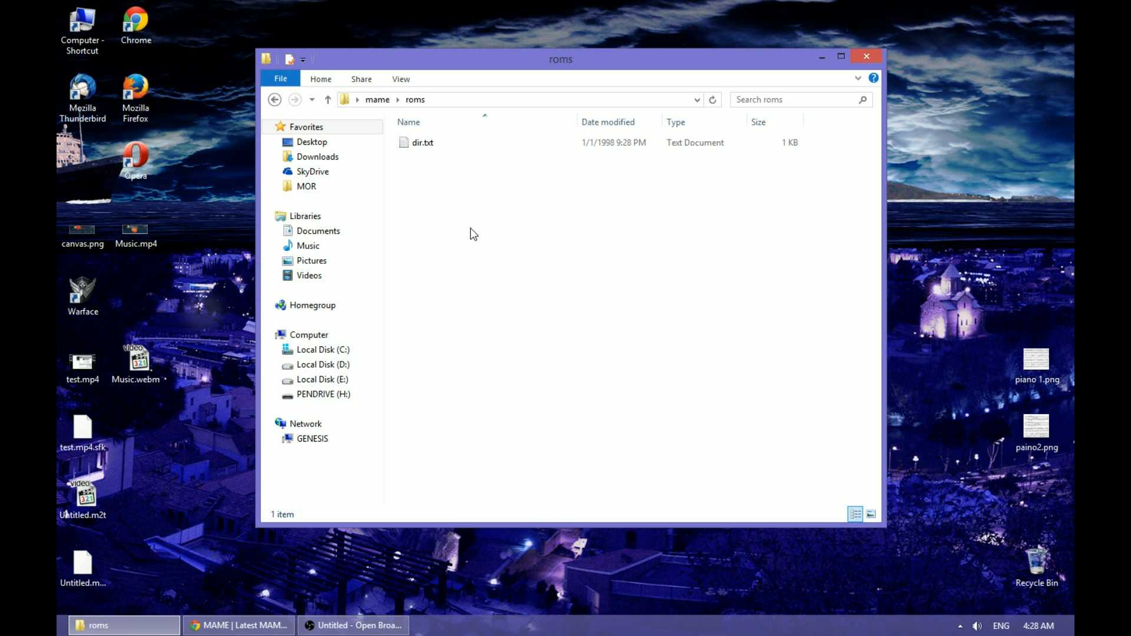
{"action": "mouse_move", "coordinate": [469, 239]}
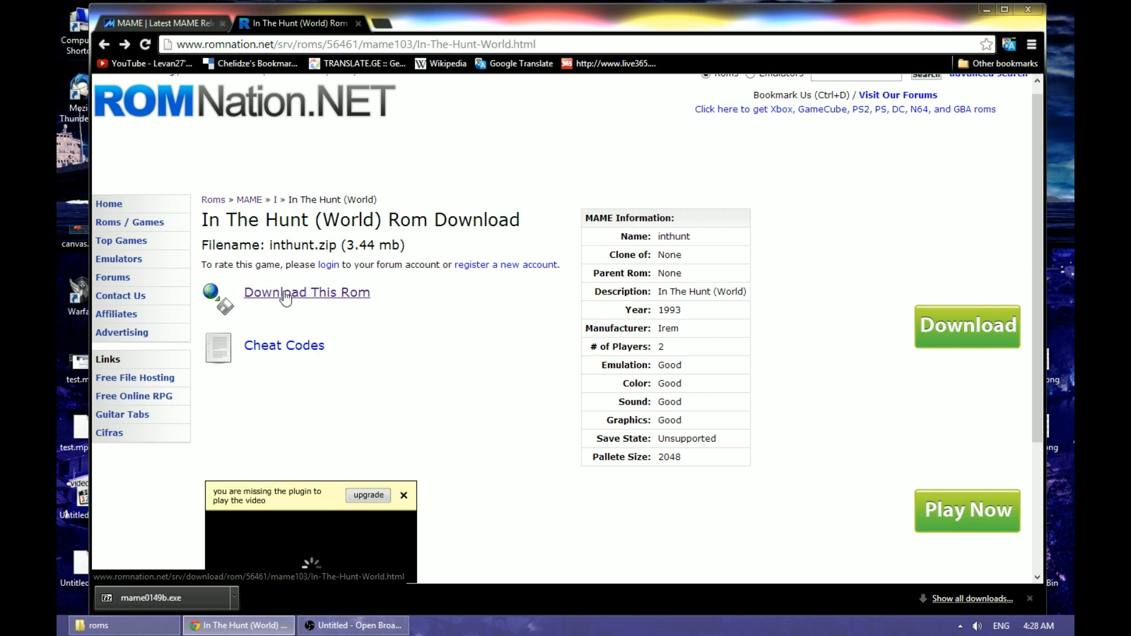
Download inthunt.zip, entering verification number 4860, and save it to the Desktop.
{"action": "left_click", "coordinate": [306, 292]}
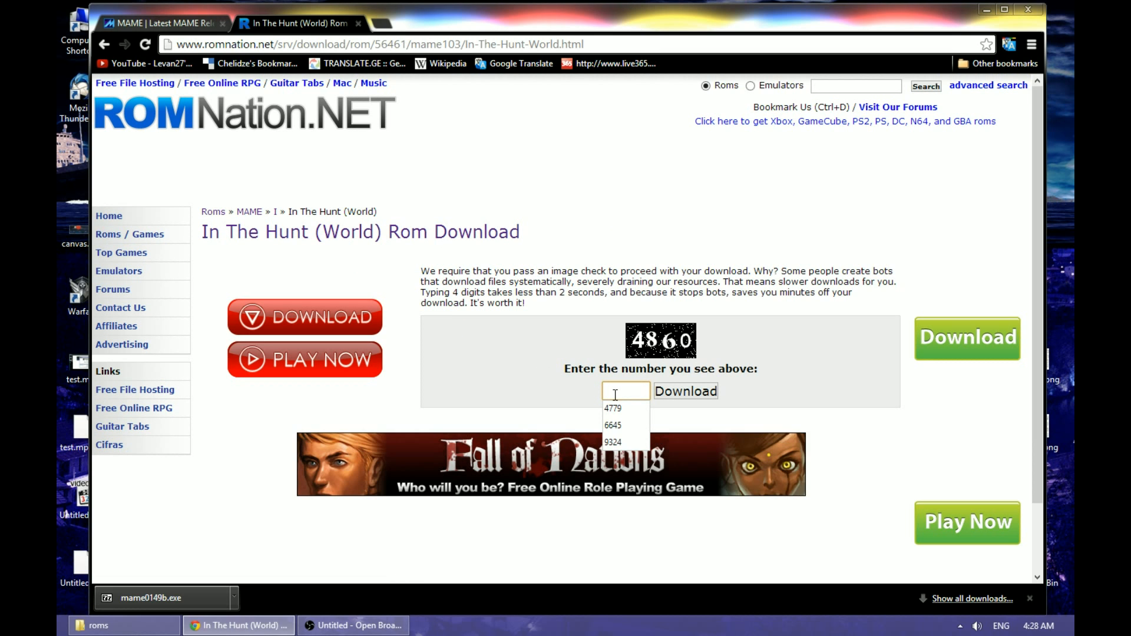
{"action": "type", "text": "4860"}
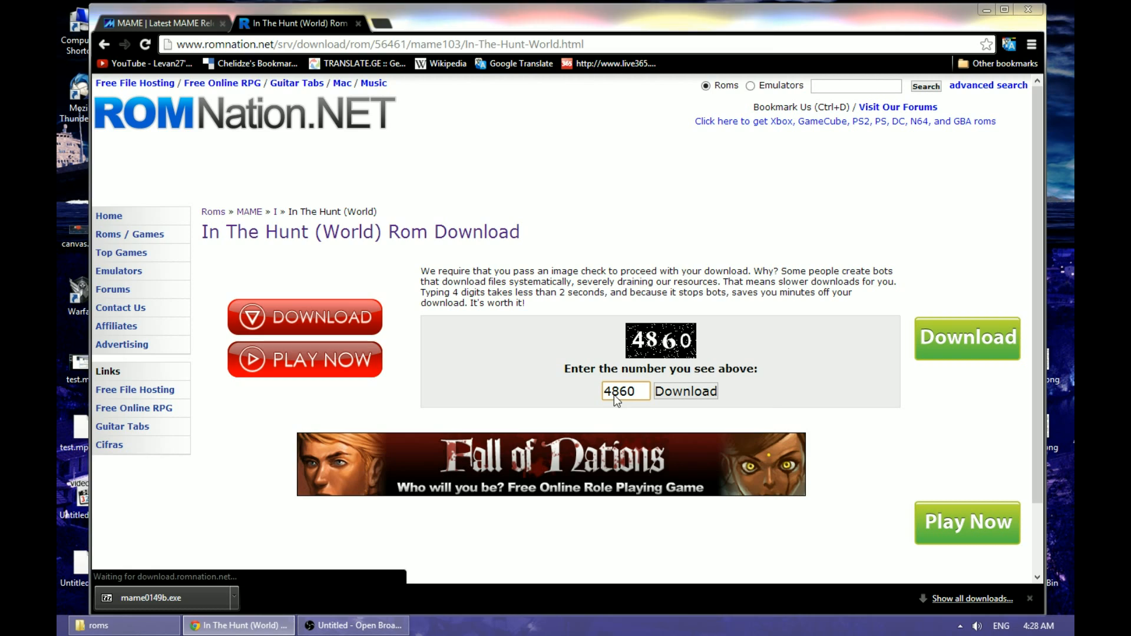
{"action": "left_click", "coordinate": [685, 390]}
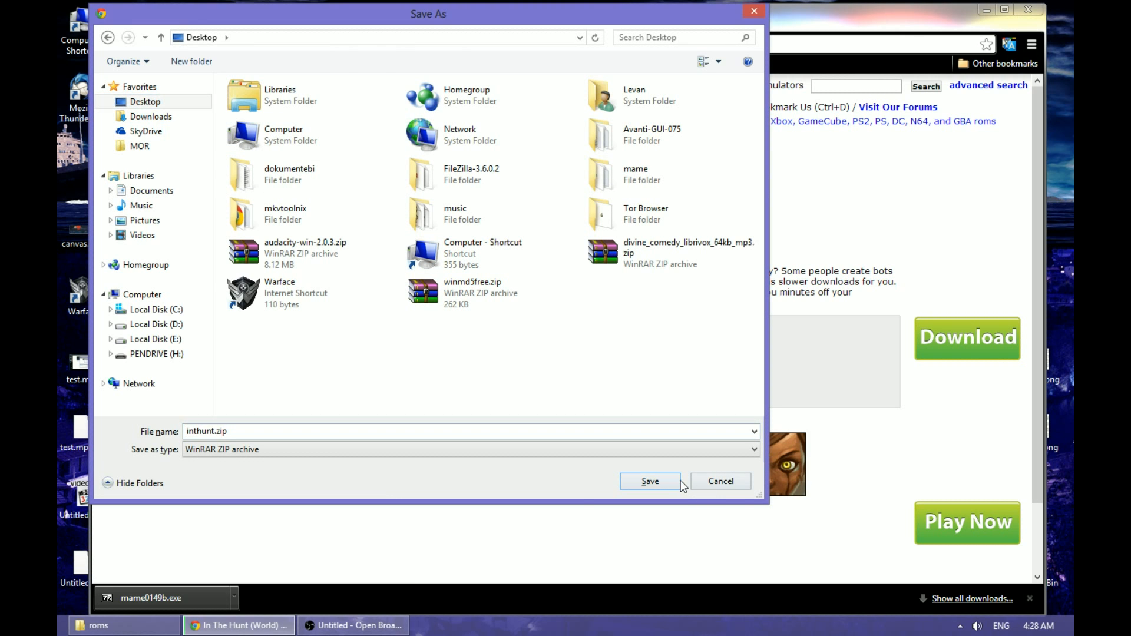
{"action": "left_click", "coordinate": [648, 481]}
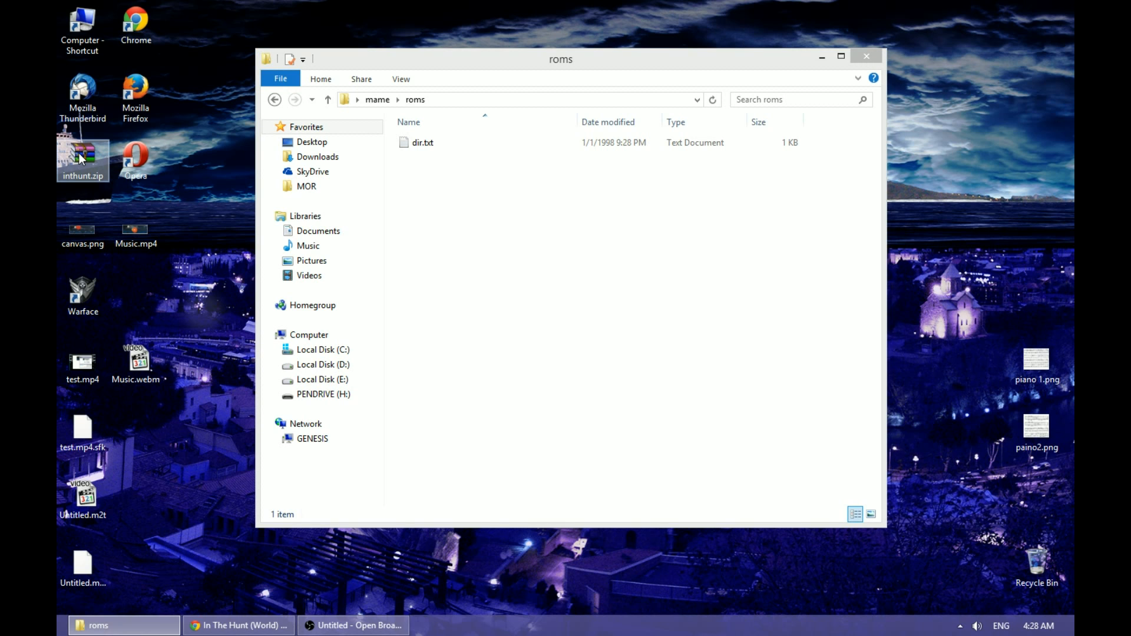
Drag inthunt.zip into the roms folder and go back up to the mame folder.
{"action": "left_click_drag", "start_coordinate": [82, 157], "coordinate": [466, 275]}
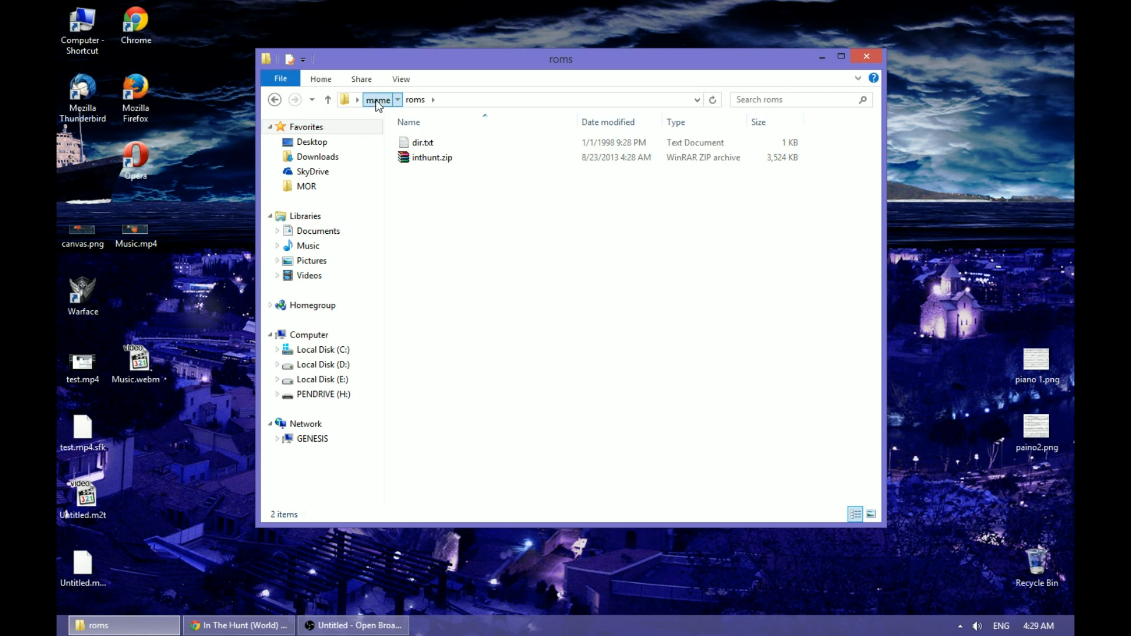
{"action": "left_click", "coordinate": [377, 99]}
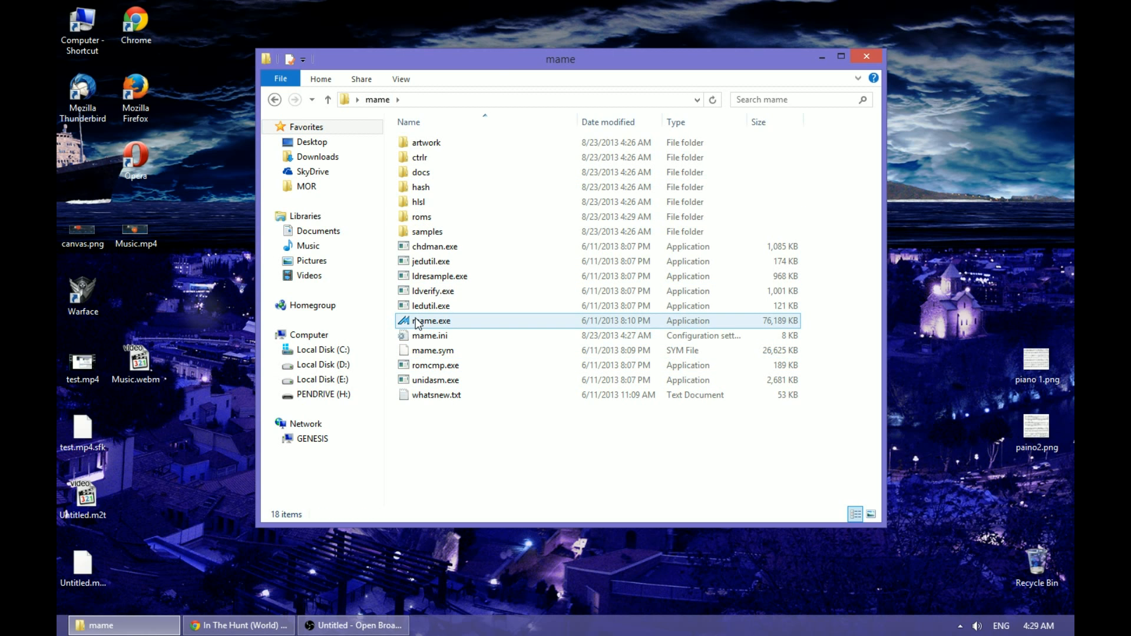